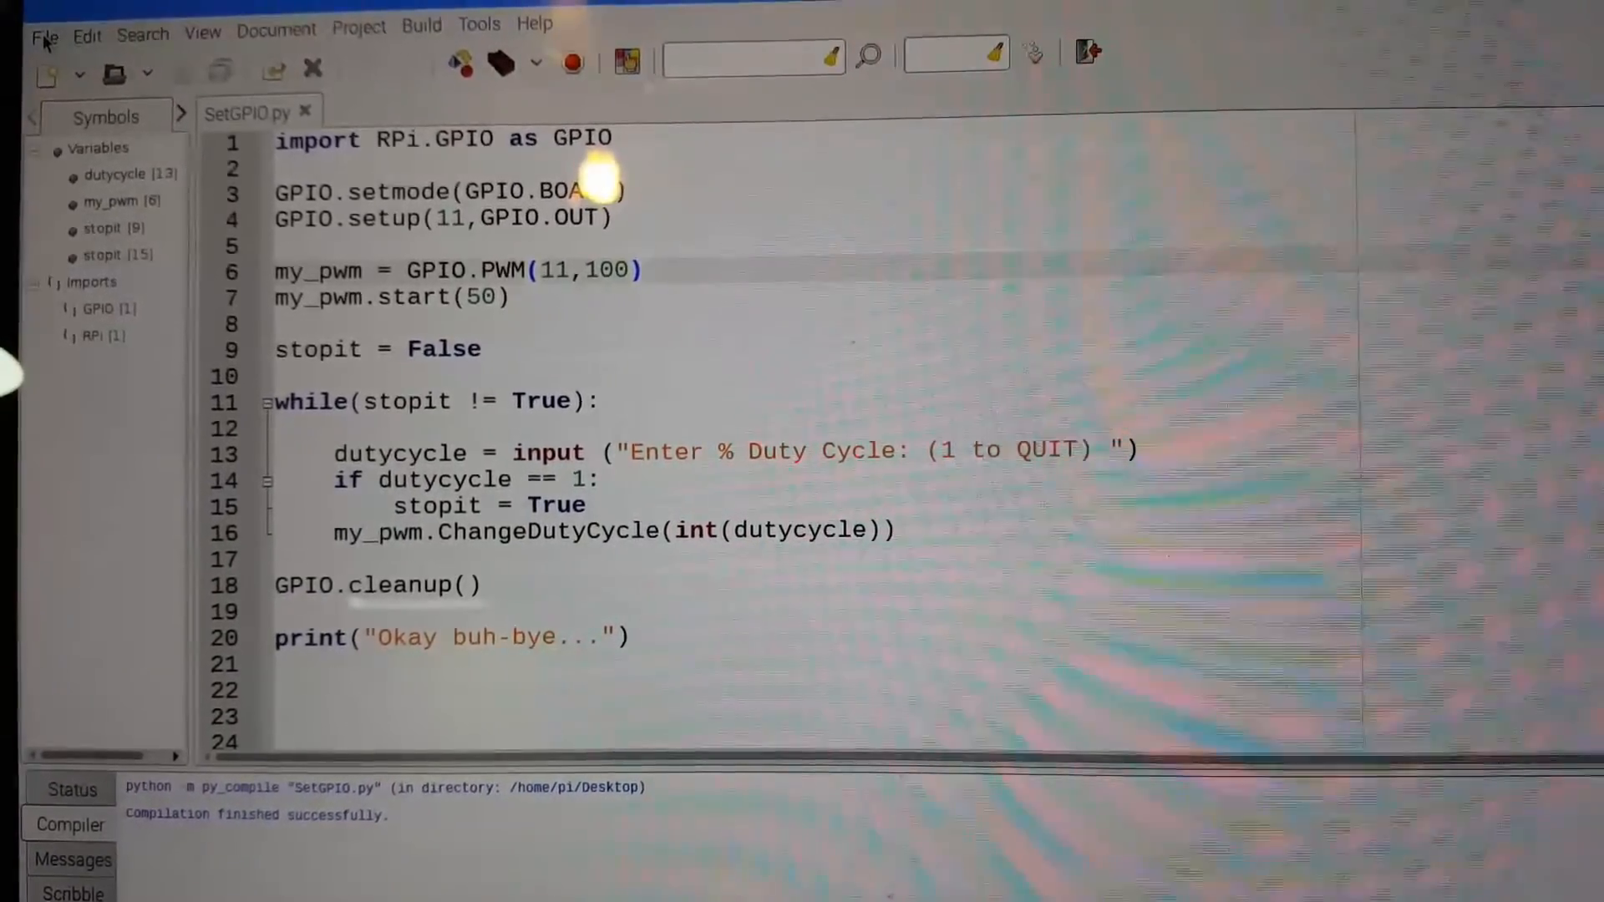
Step: Create a new Python file in Geany from the main.py template
{"action": "left_click", "coordinate": [41, 33]}
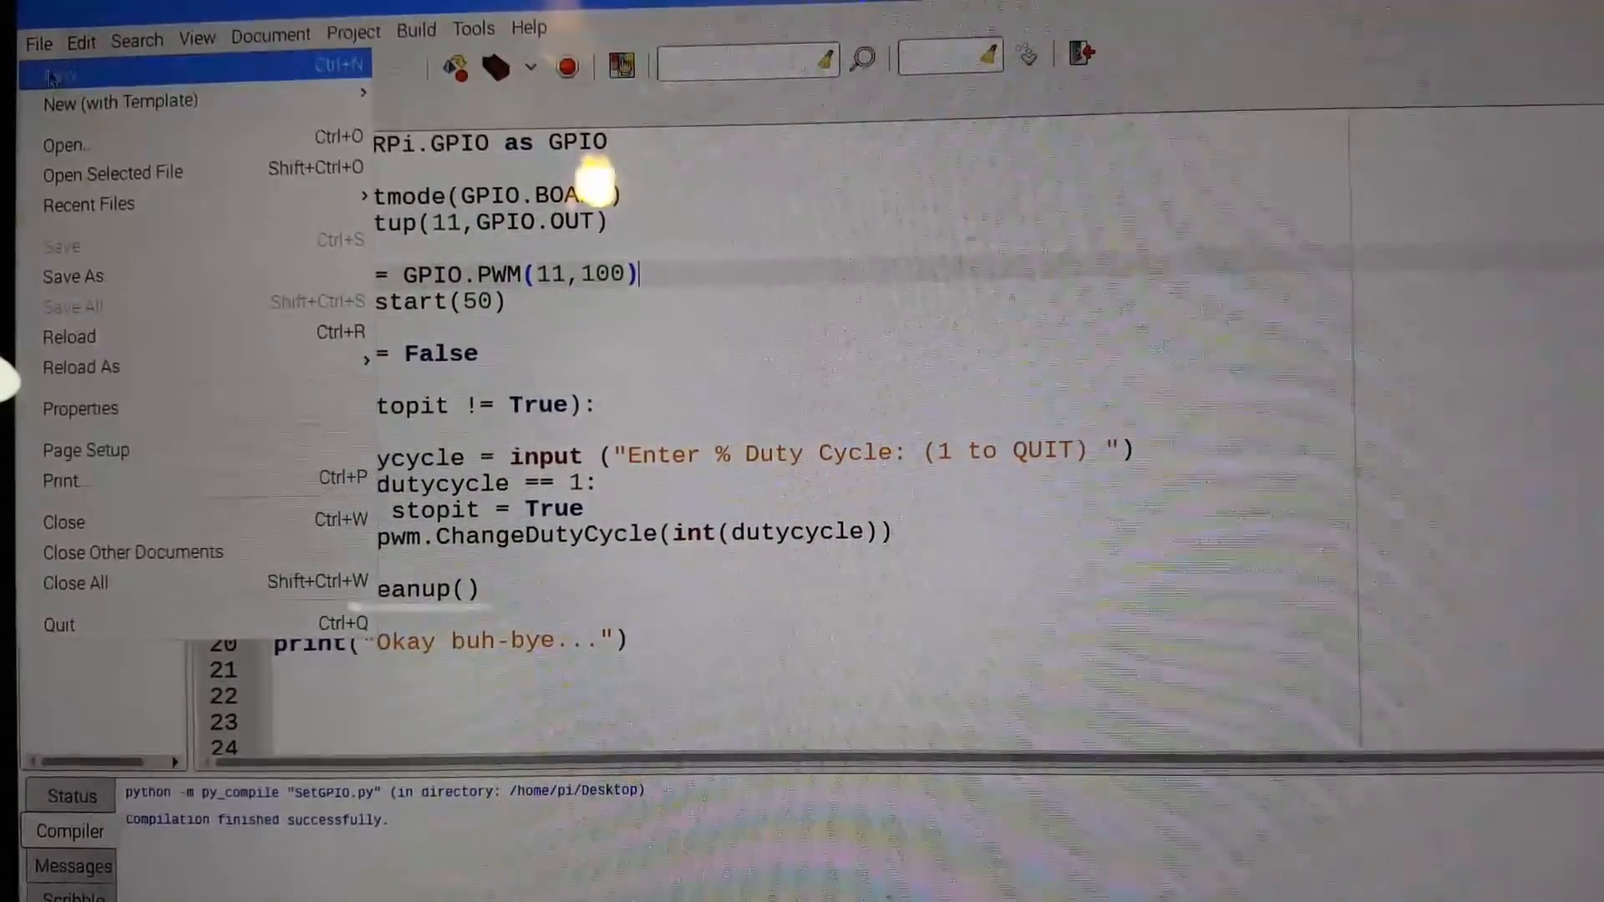
{"action": "left_click", "coordinate": [120, 101]}
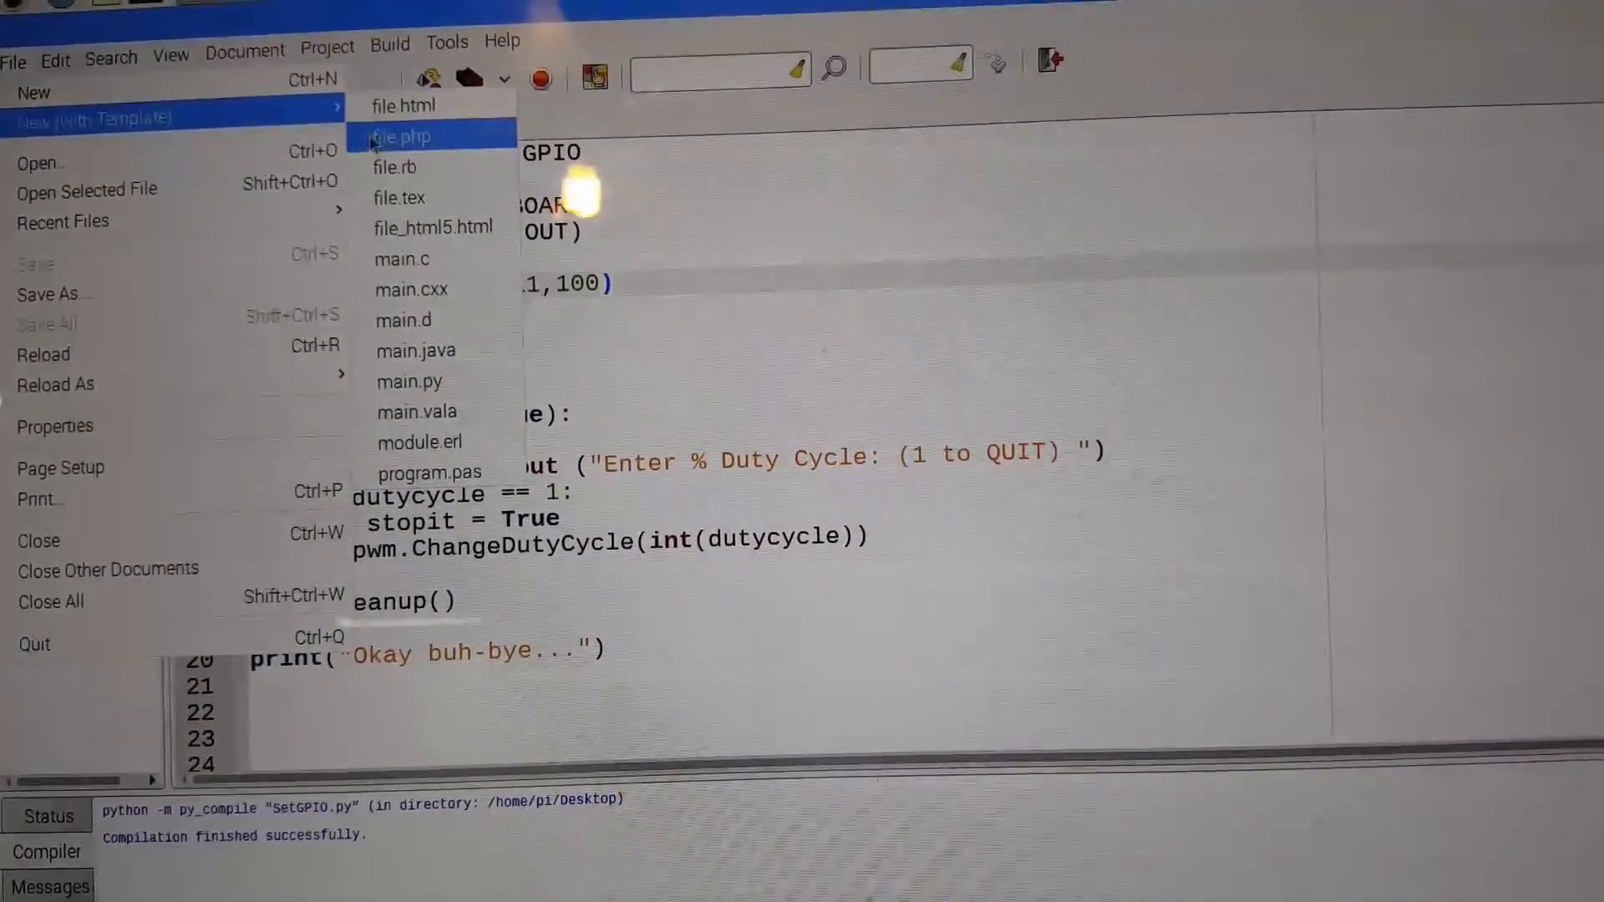
{"action": "mouse_move", "coordinate": [421, 381]}
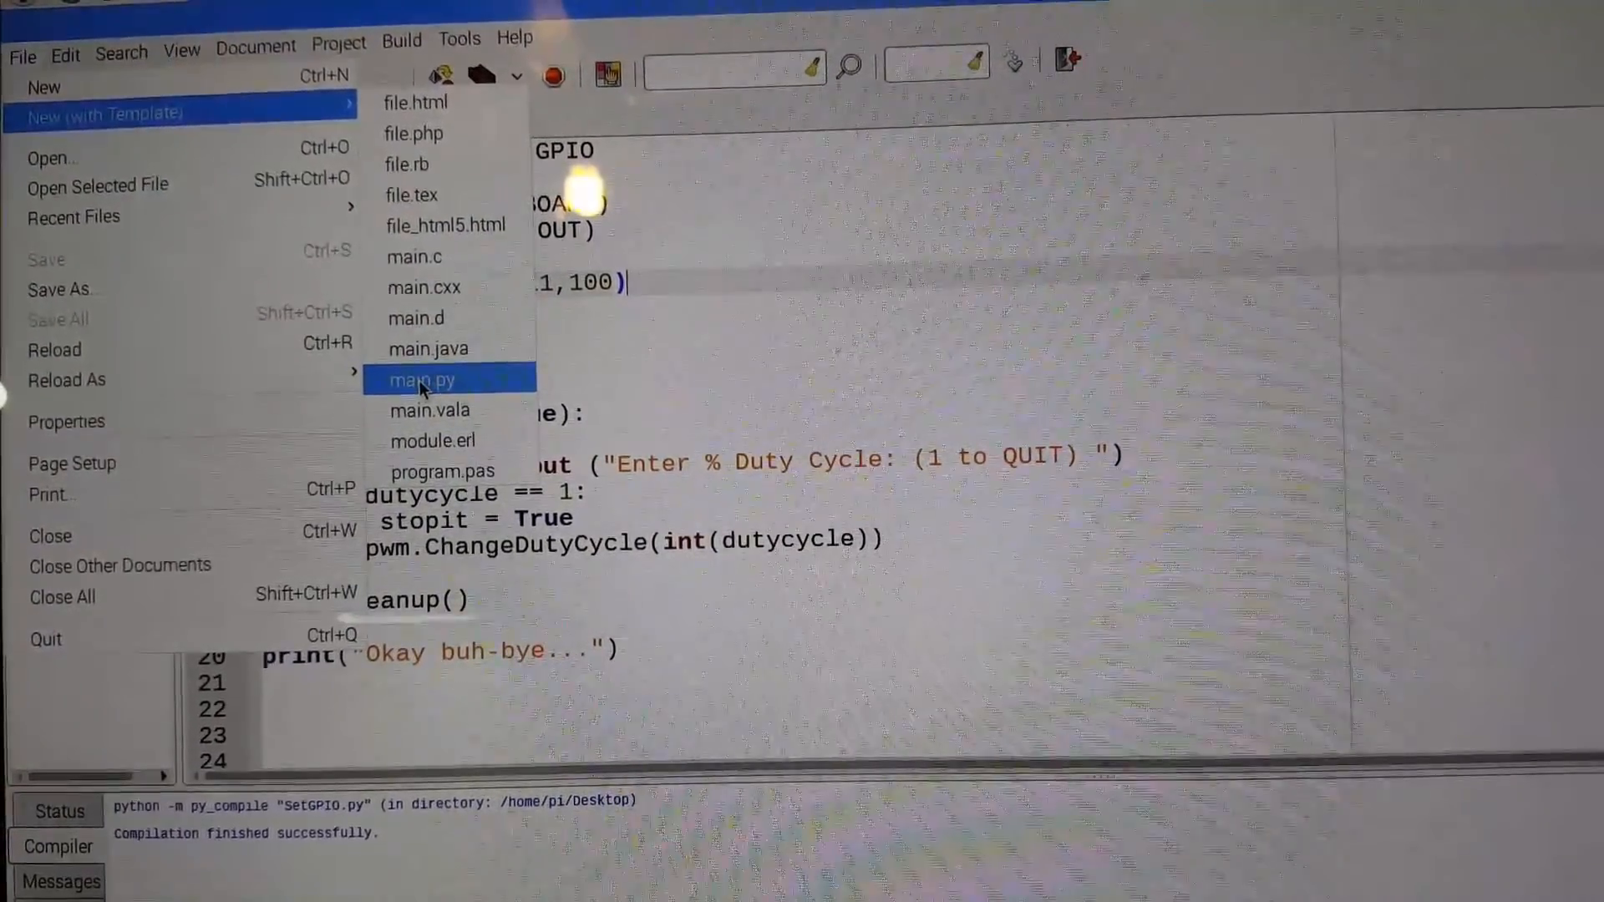
{"action": "left_click", "coordinate": [421, 380]}
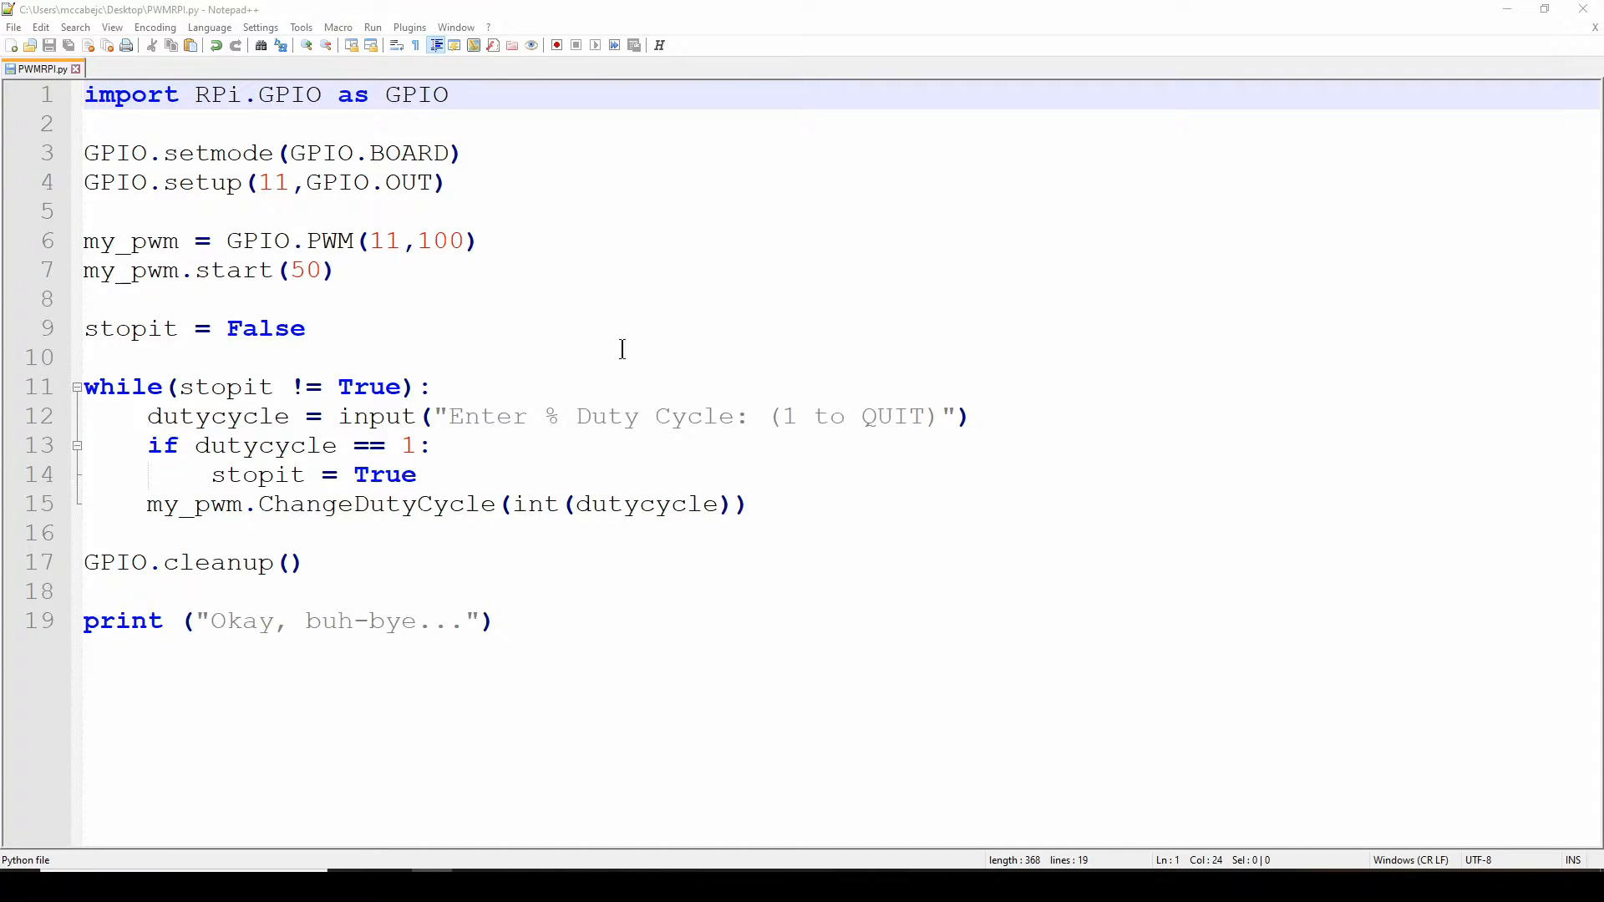
{"action": "mouse_move", "coordinate": [536, 263]}
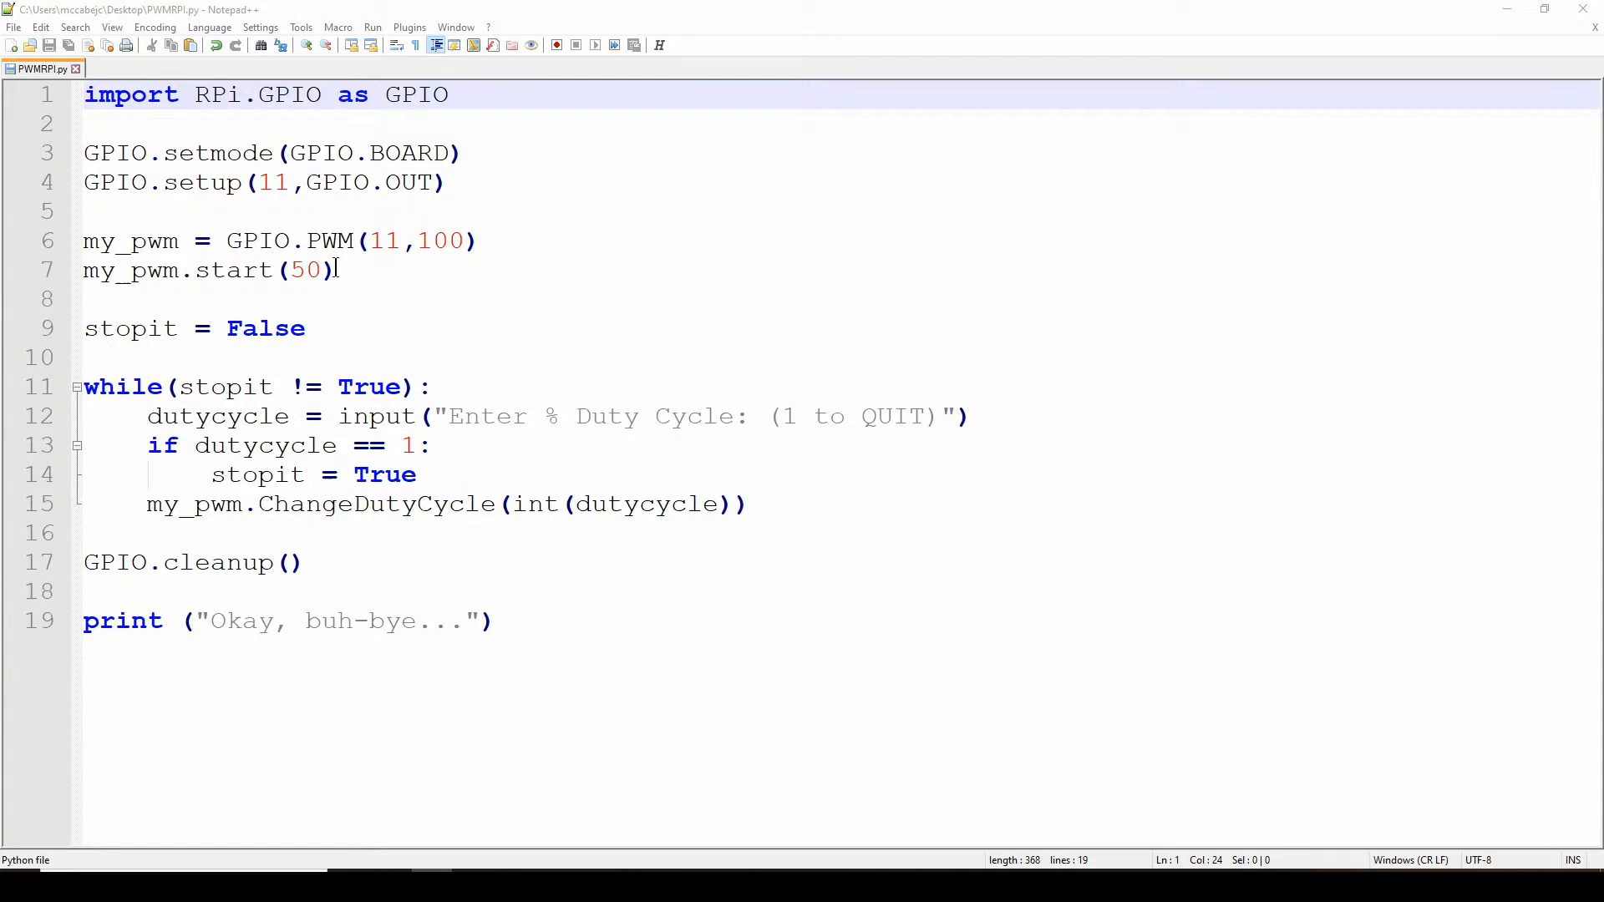
{"action": "mouse_move", "coordinate": [911, 288]}
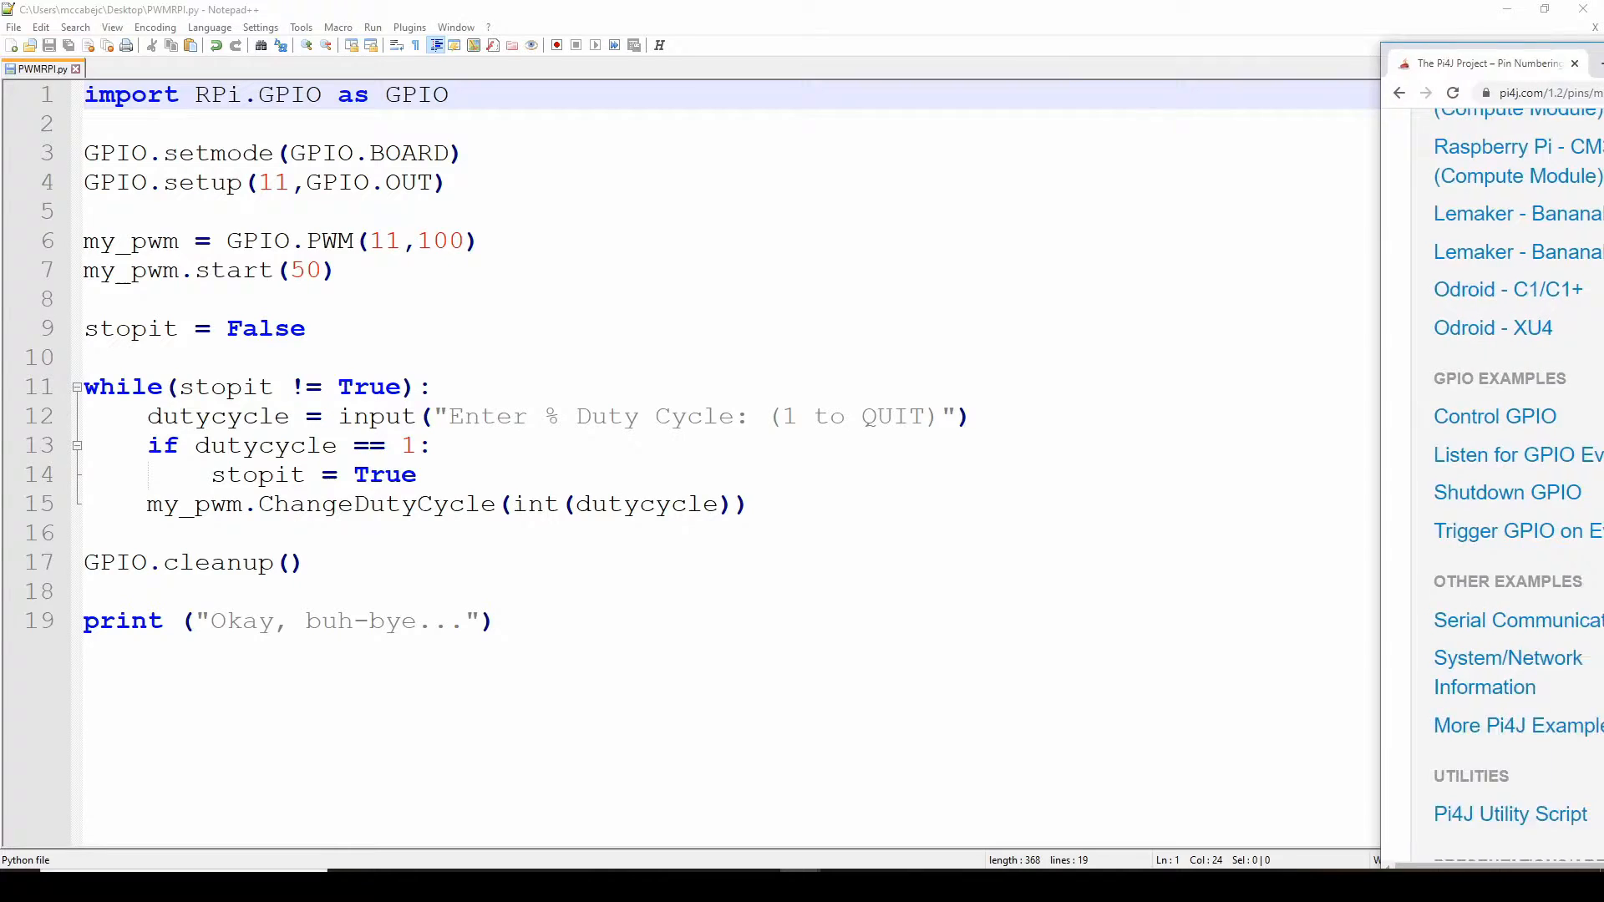
Step: Scroll the Pi4J pin chart down to show physical pins 7 through 34, including pin 11
{"action": "left_click", "coordinate": [1484, 64]}
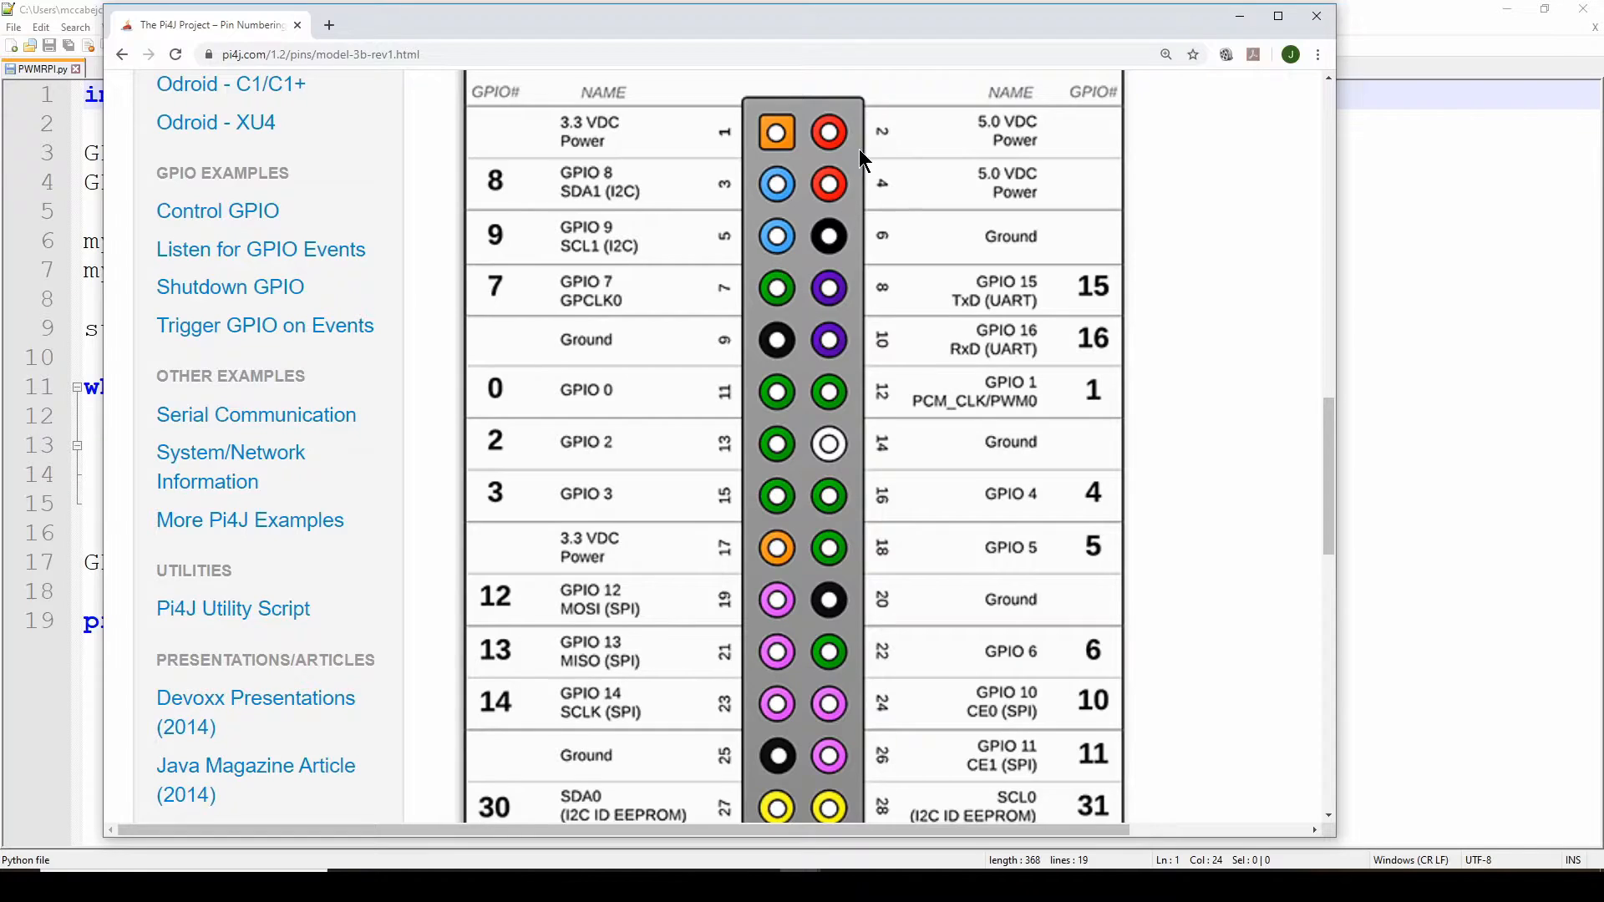
{"action": "mouse_move", "coordinate": [747, 365]}
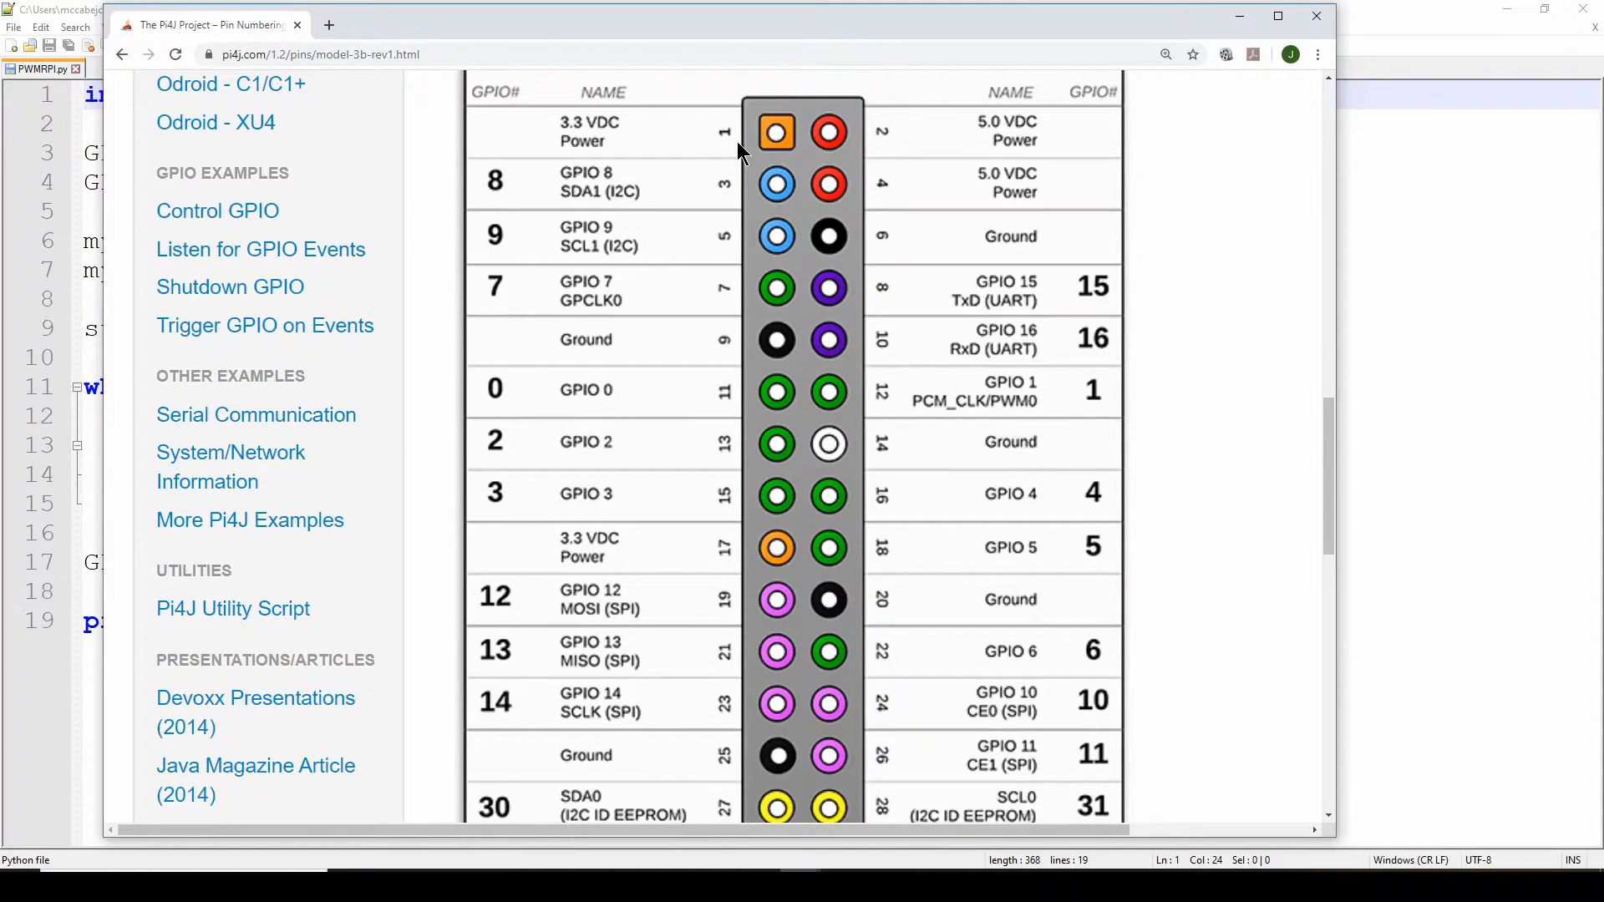
{"action": "mouse_move", "coordinate": [788, 143]}
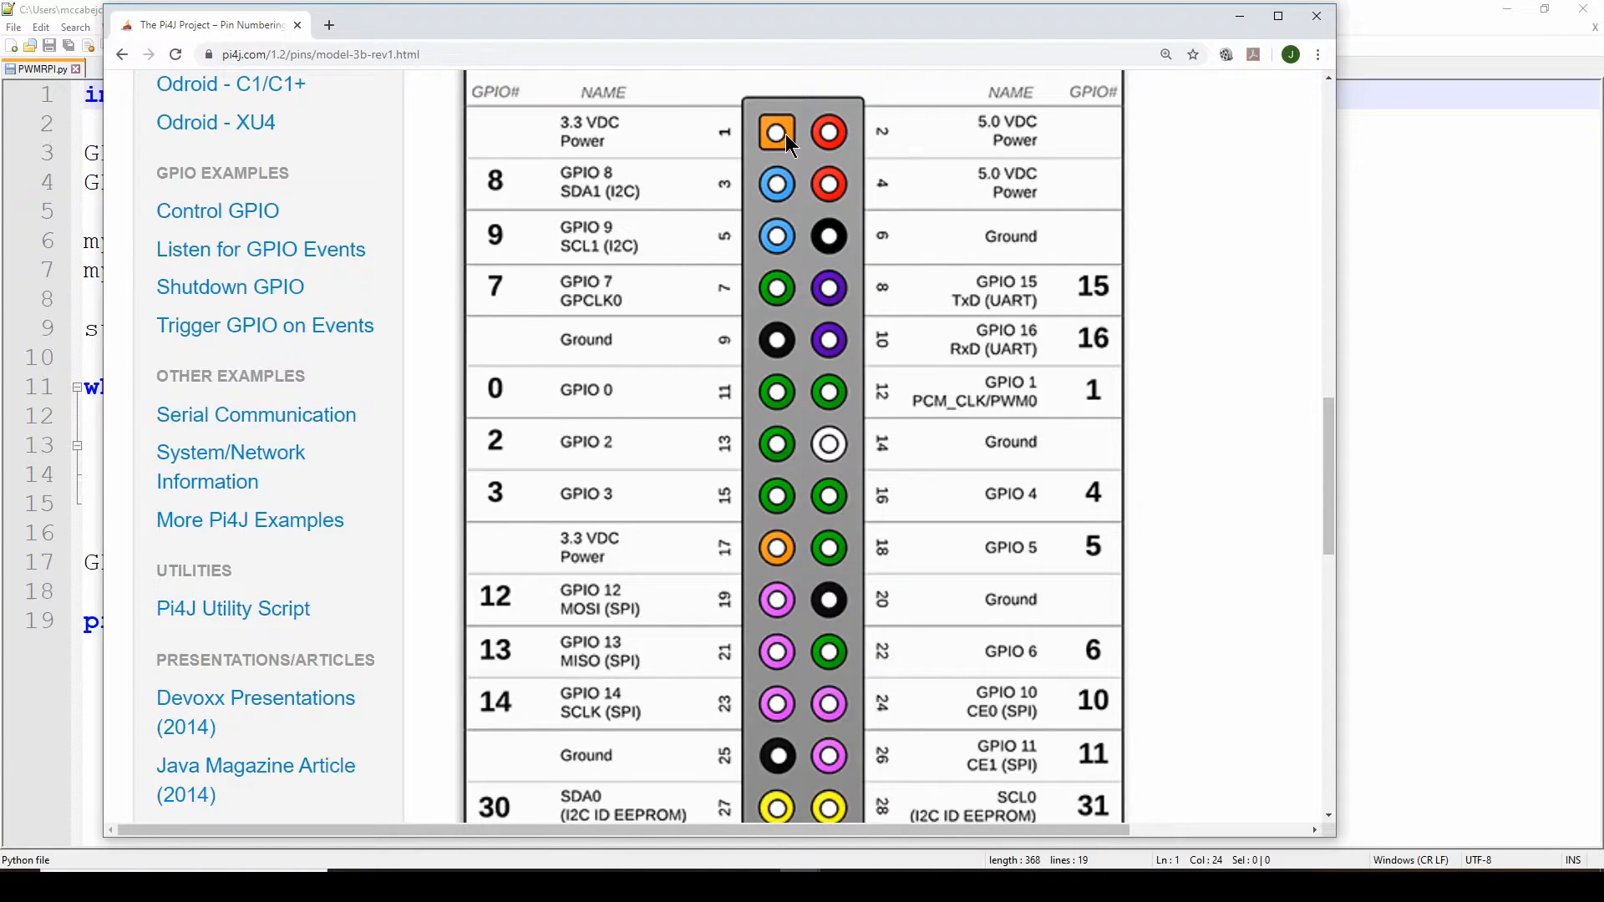
{"action": "mouse_move", "coordinate": [930, 142]}
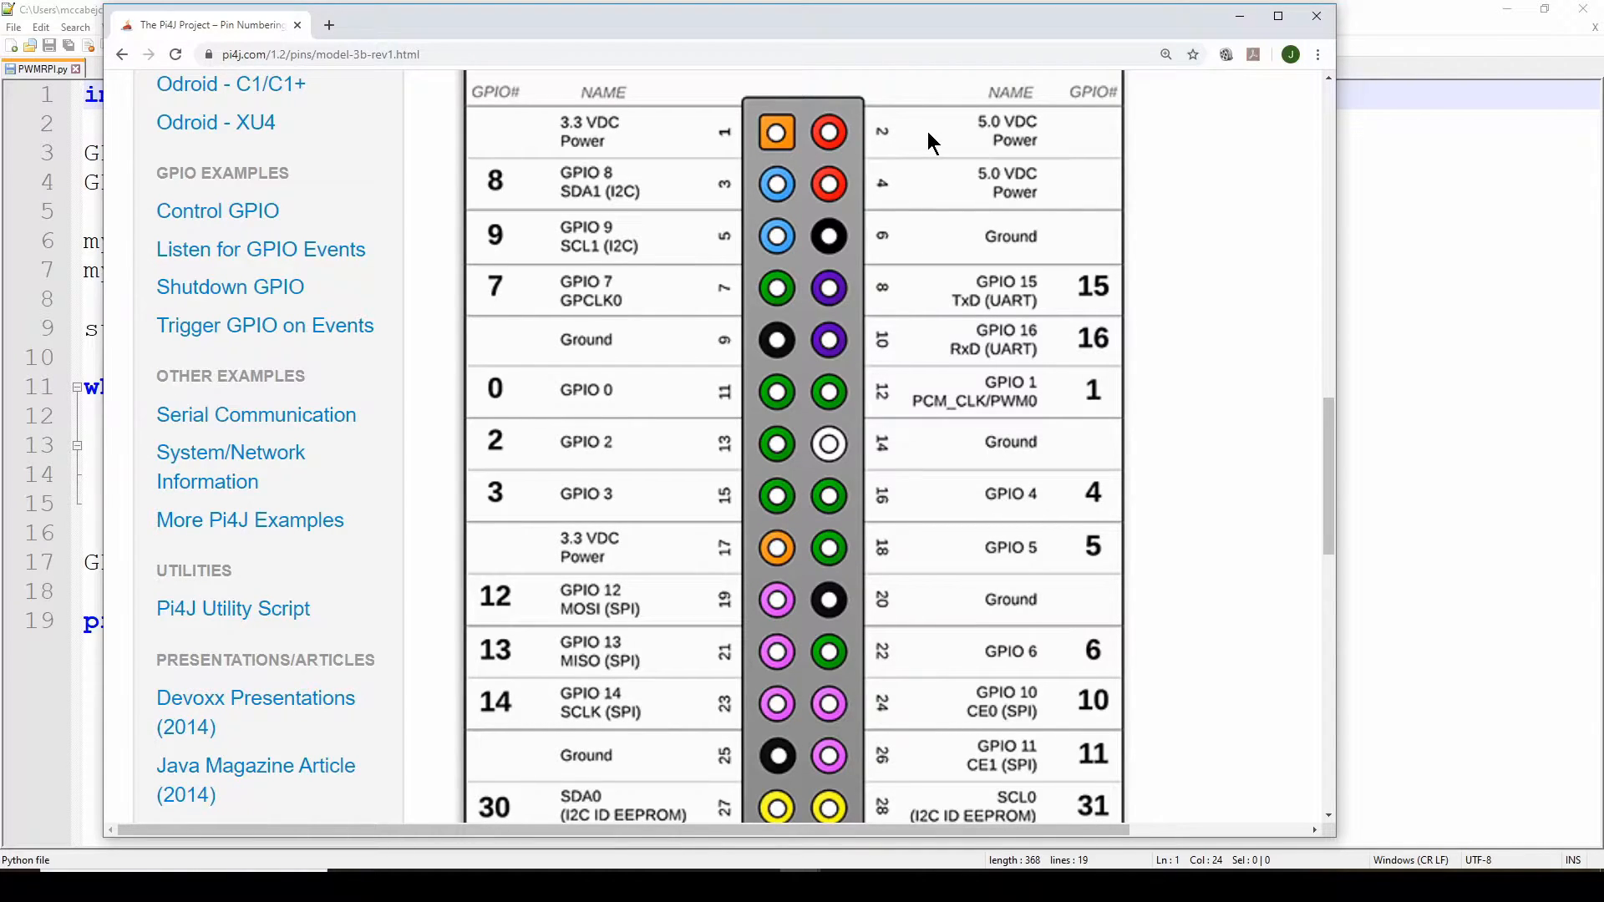
{"action": "mouse_move", "coordinate": [737, 220]}
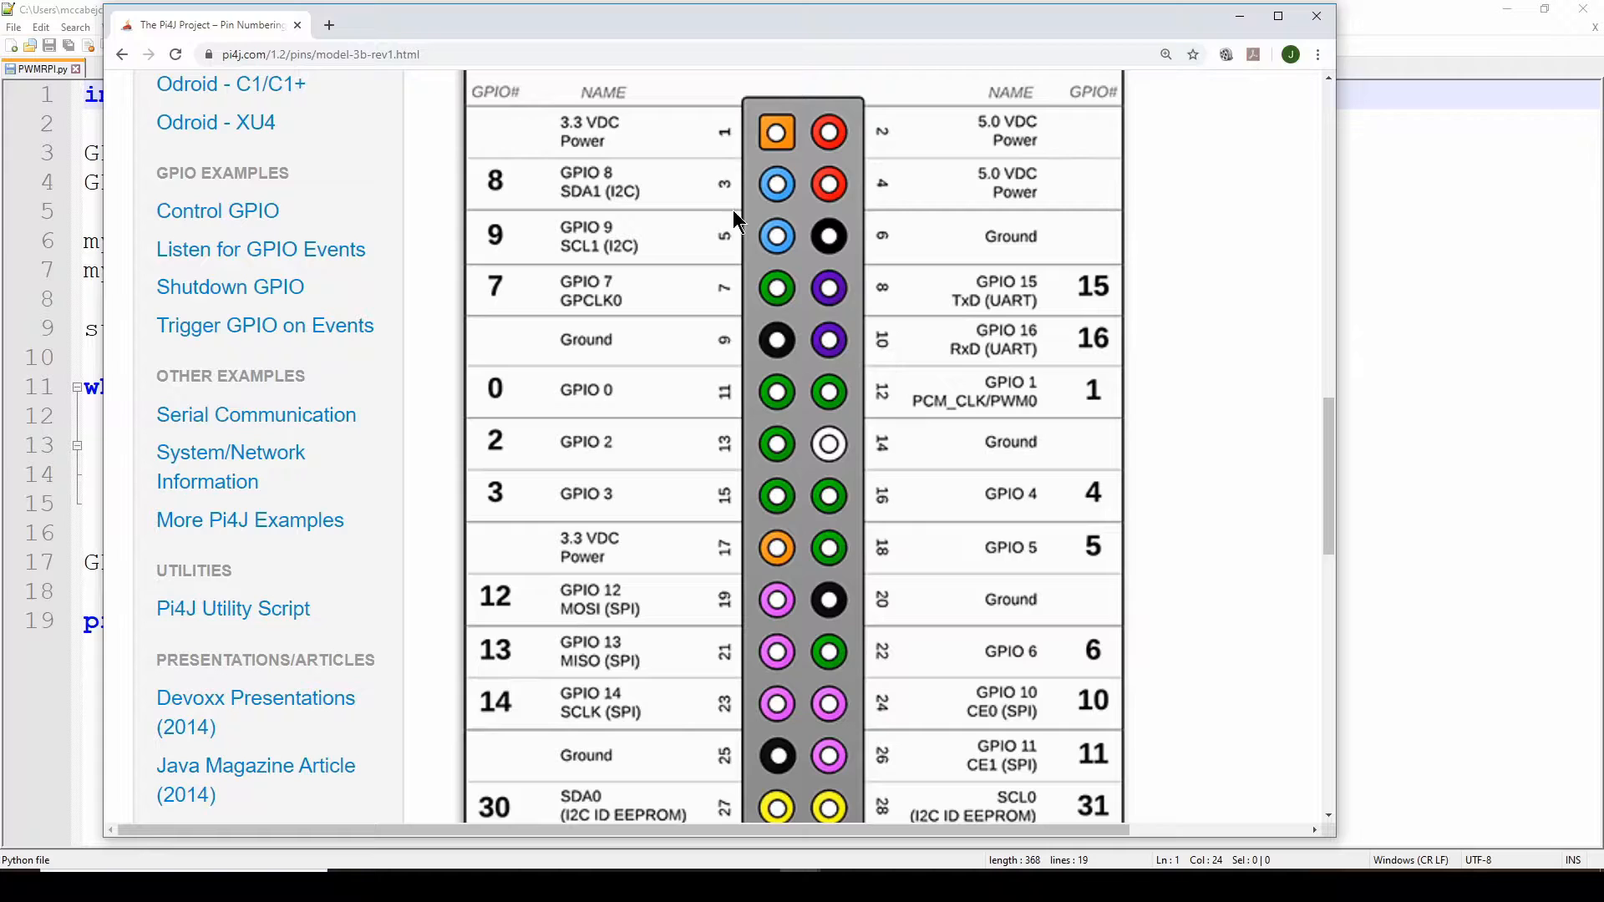
{"action": "mouse_move", "coordinate": [721, 137]}
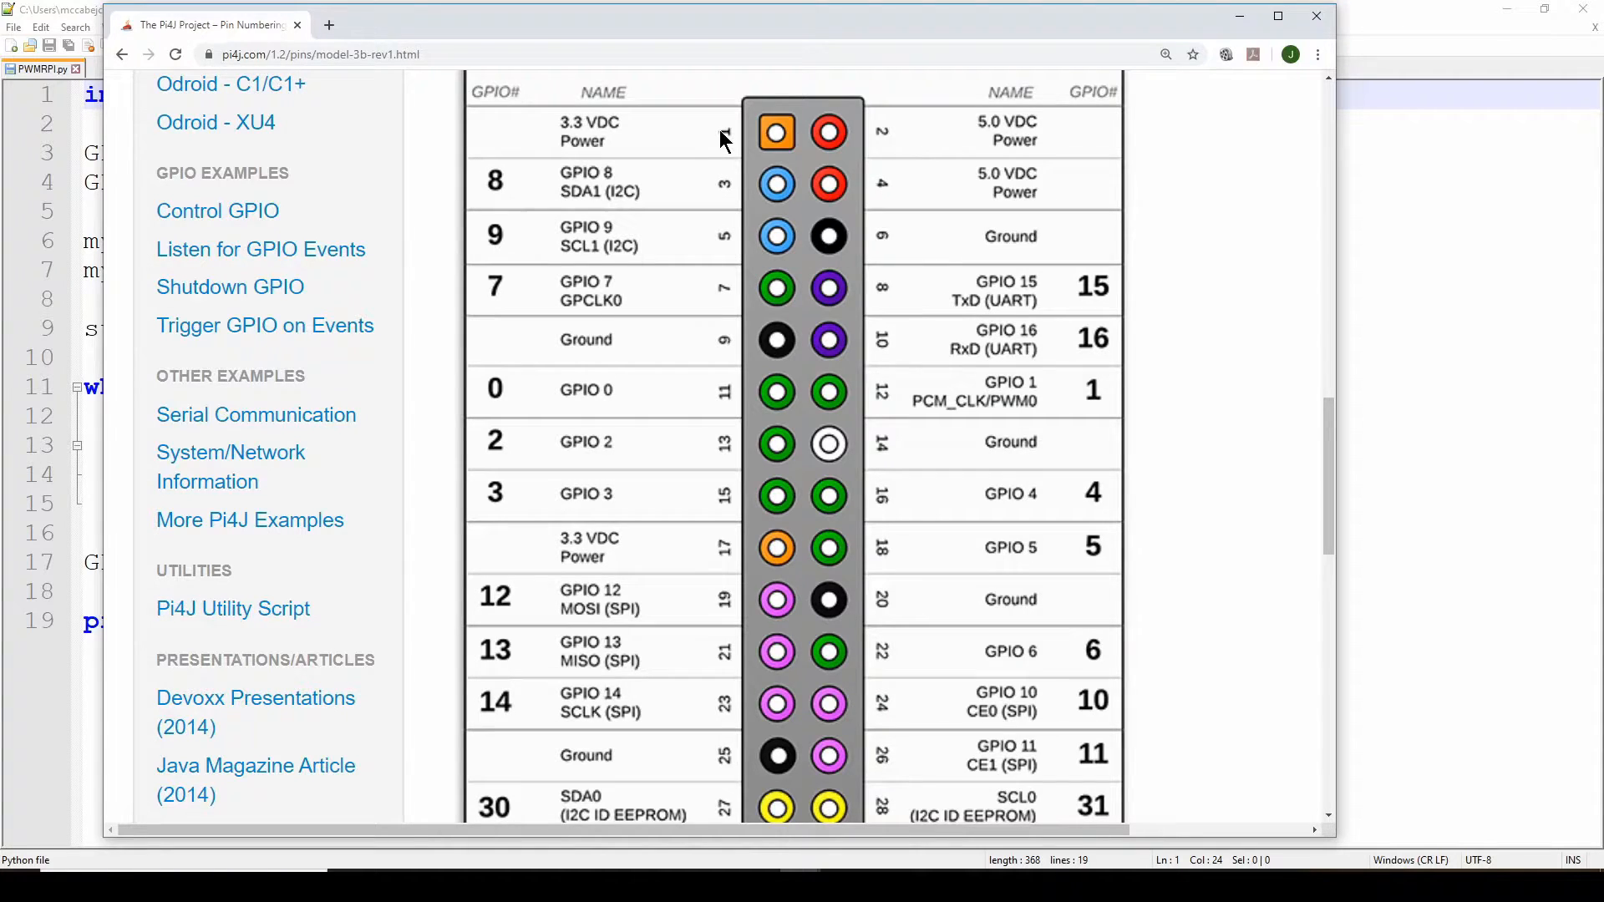
{"action": "mouse_move", "coordinate": [726, 366]}
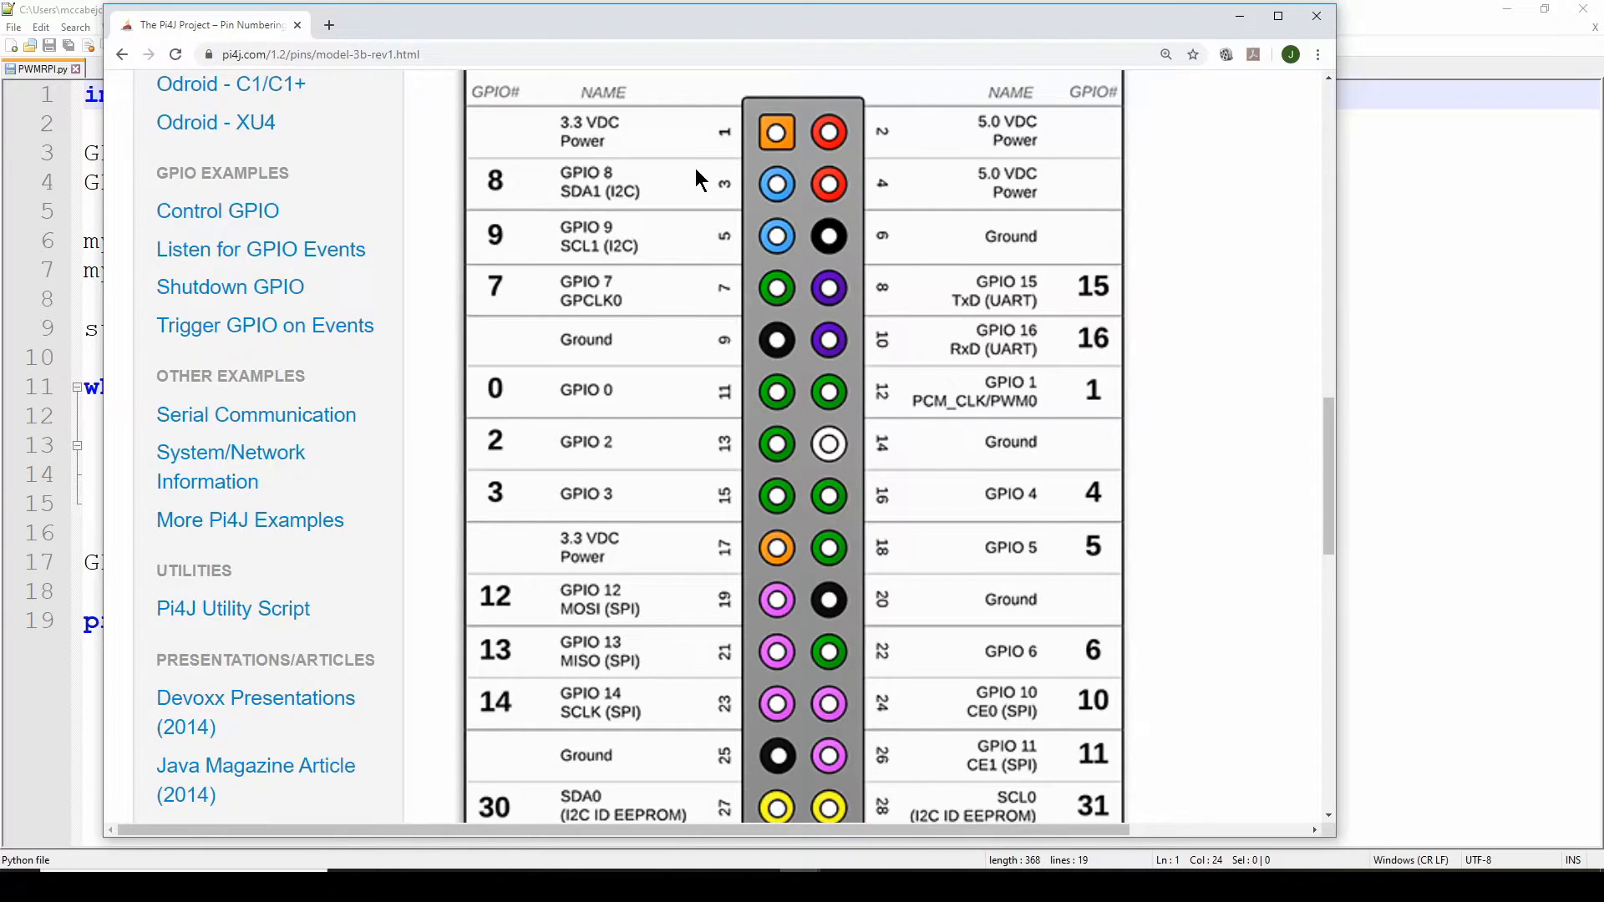
{"action": "scroll", "scroll_direction": "down", "scroll_amount": 3}
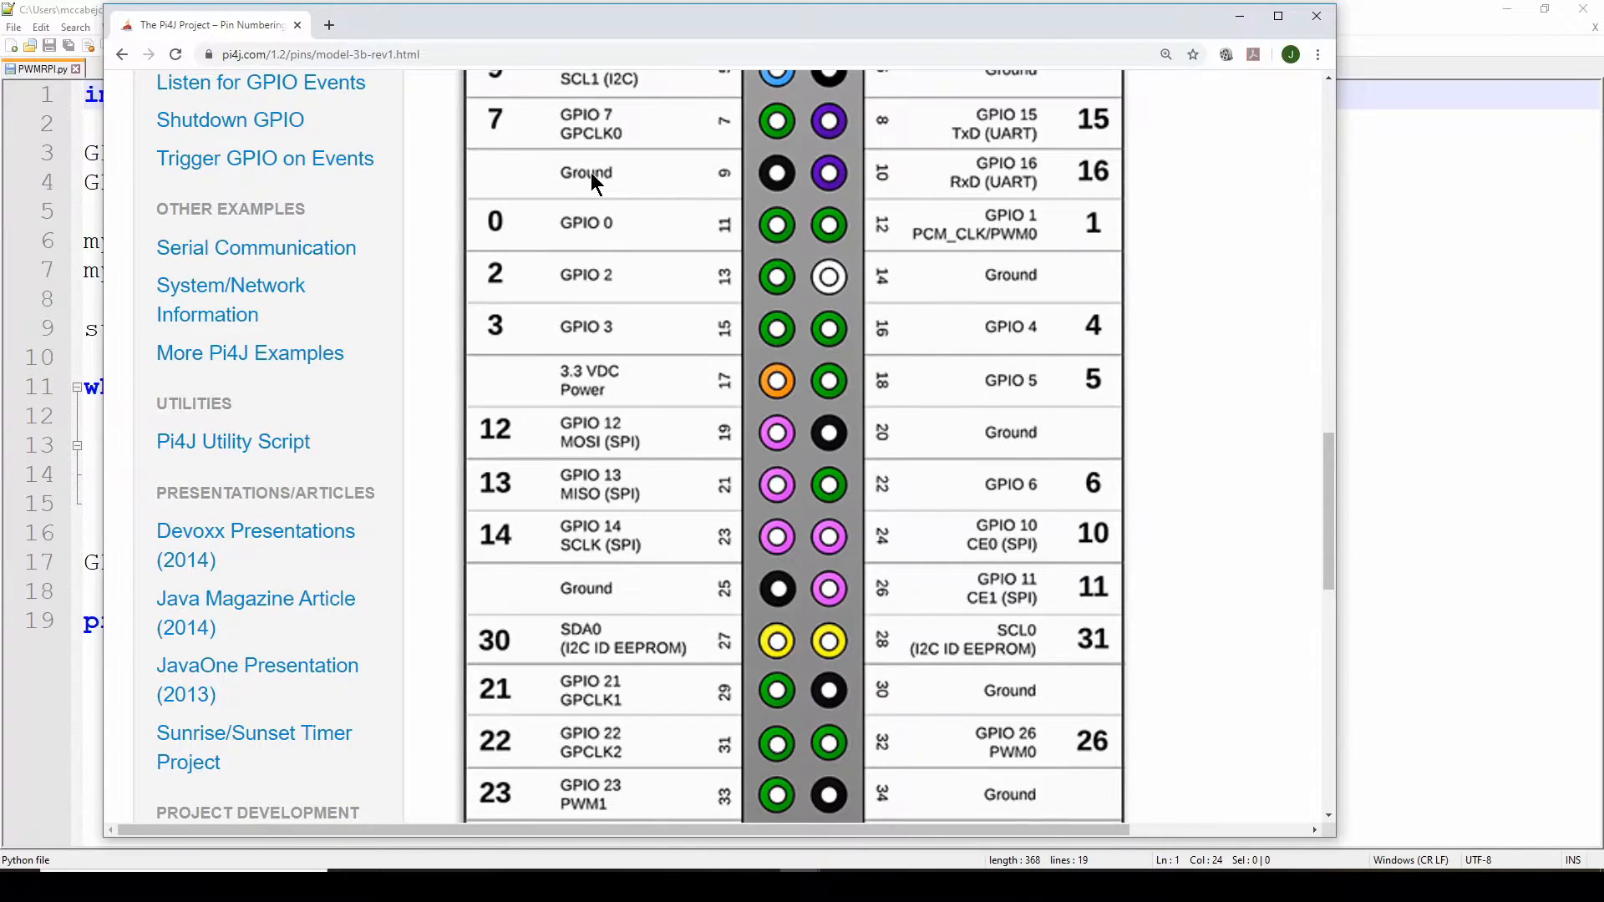
{"action": "mouse_move", "coordinate": [719, 245]}
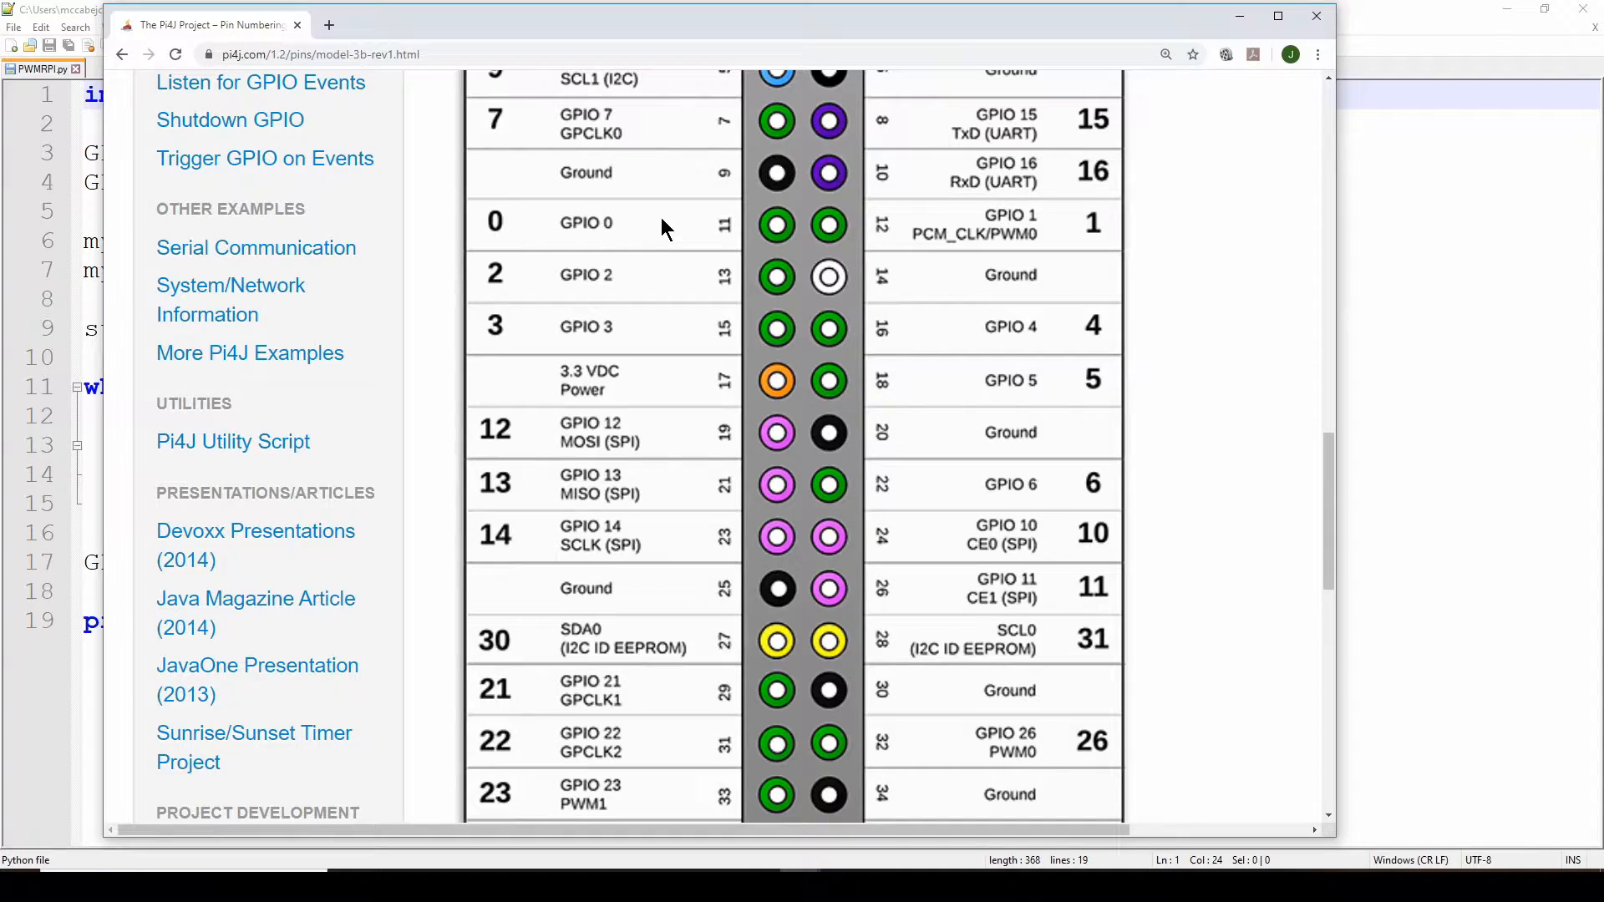
{"action": "mouse_move", "coordinate": [724, 248]}
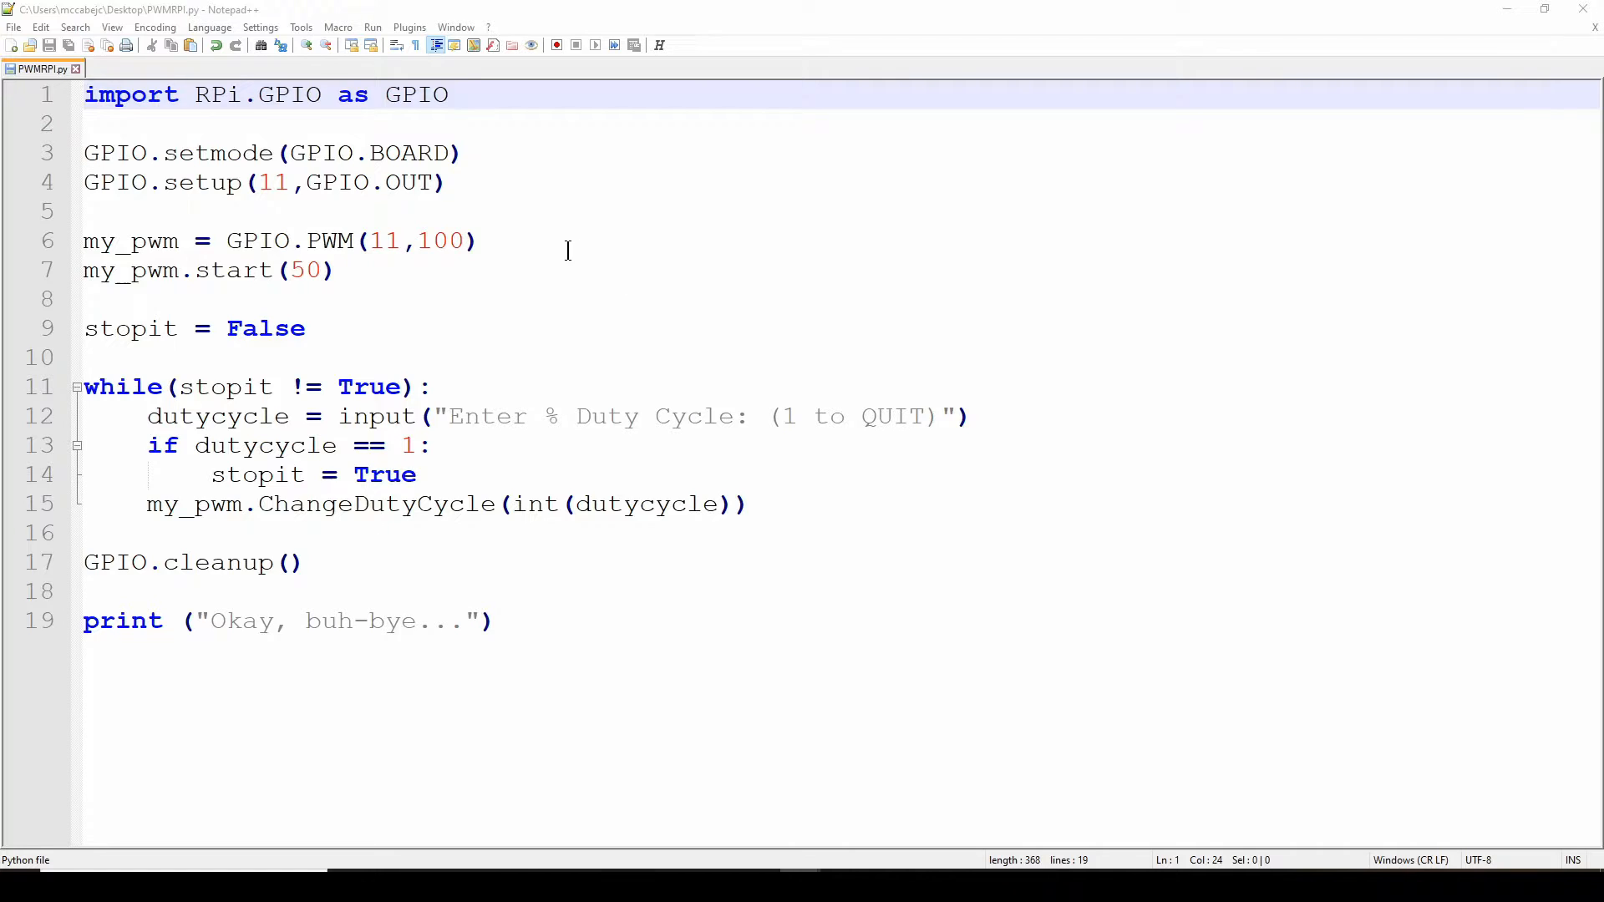
{"action": "mouse_move", "coordinate": [579, 238]}
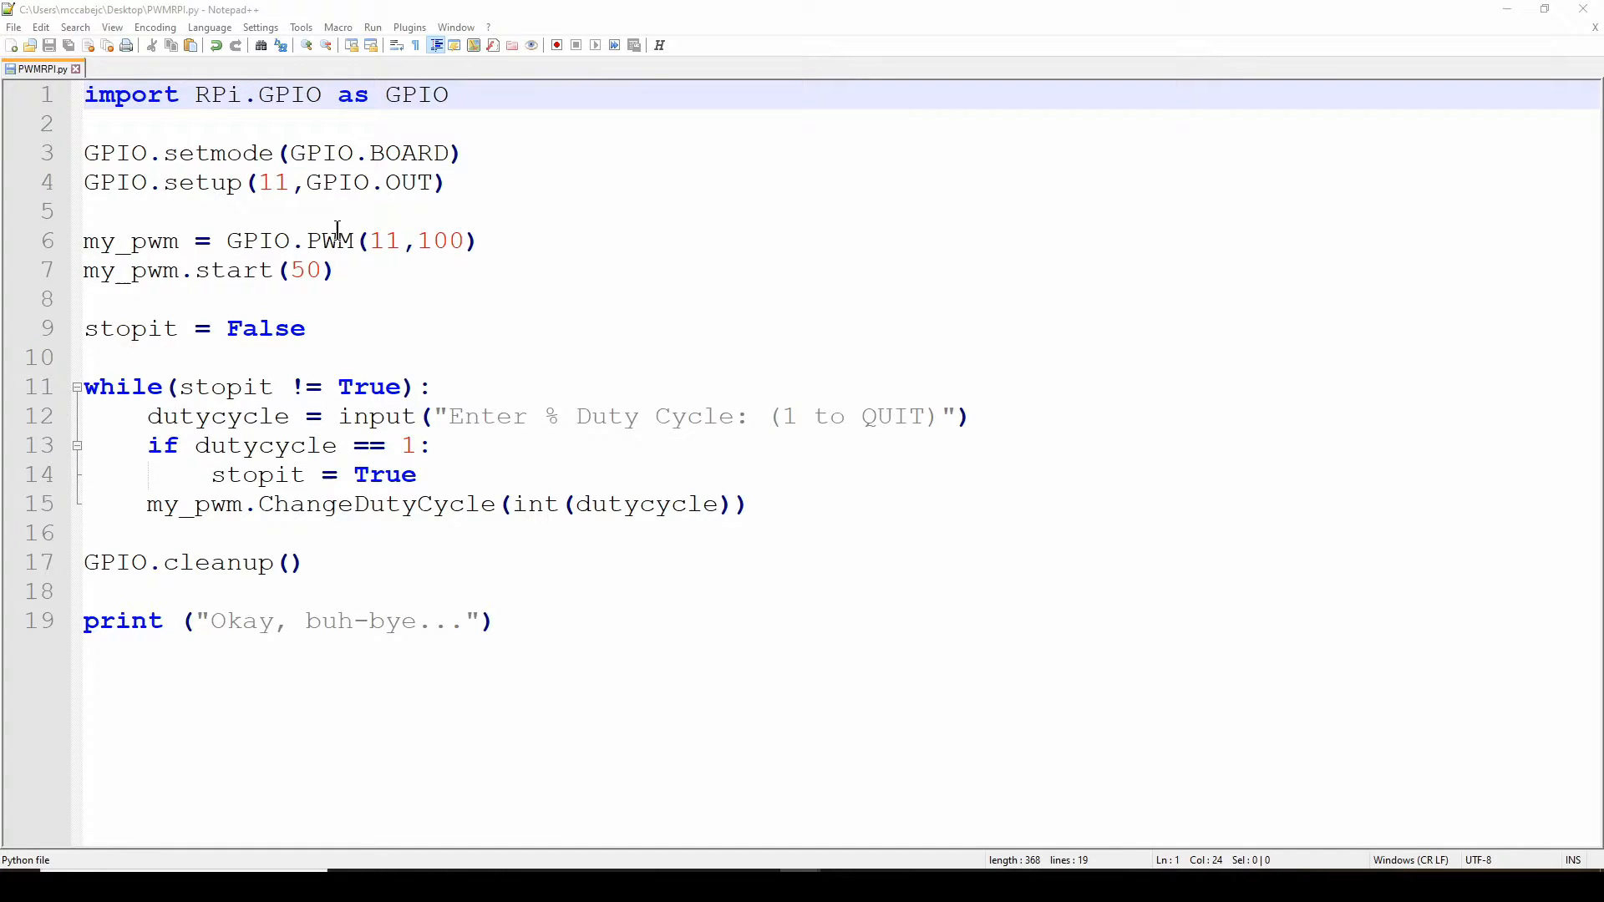
{"action": "mouse_move", "coordinate": [405, 155]}
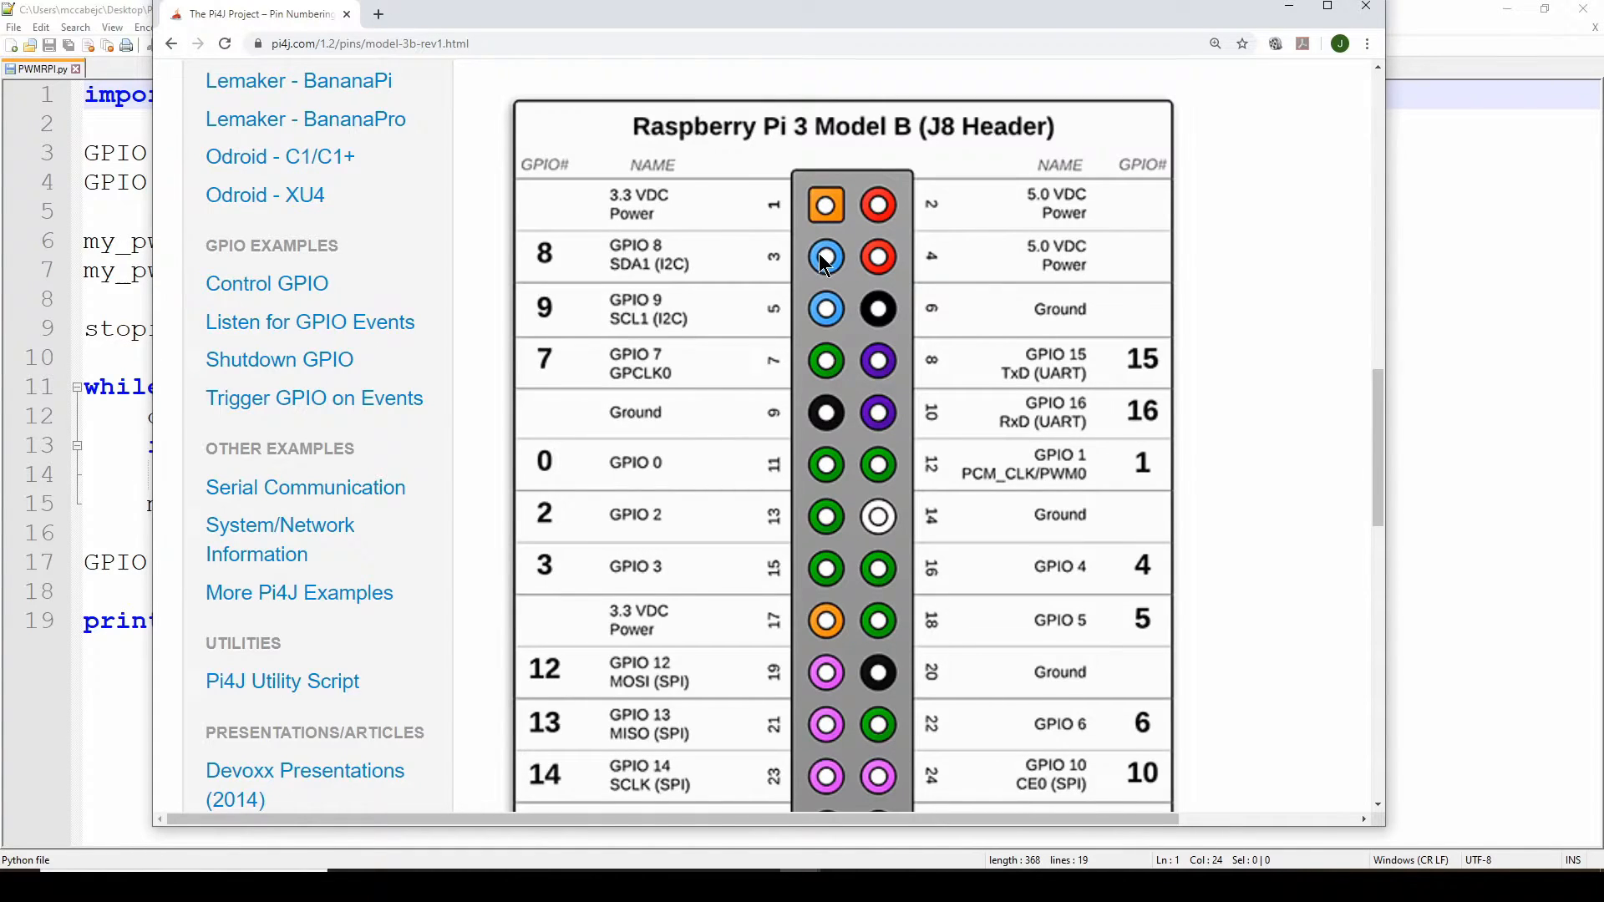
{"action": "mouse_move", "coordinate": [778, 250]}
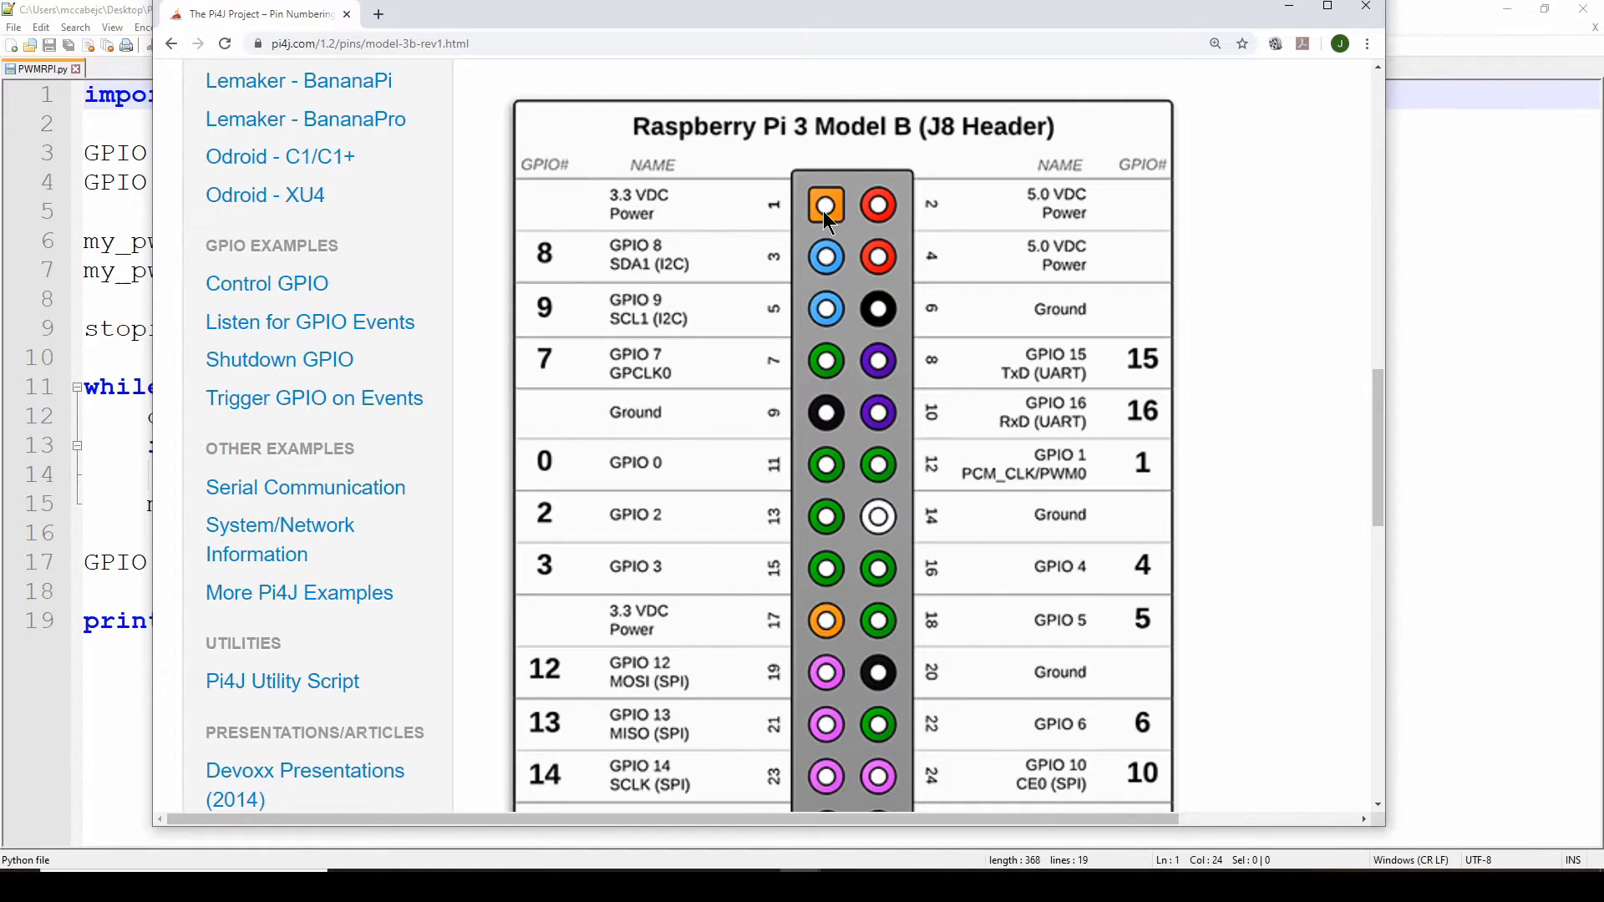
{"action": "mouse_move", "coordinate": [801, 22]}
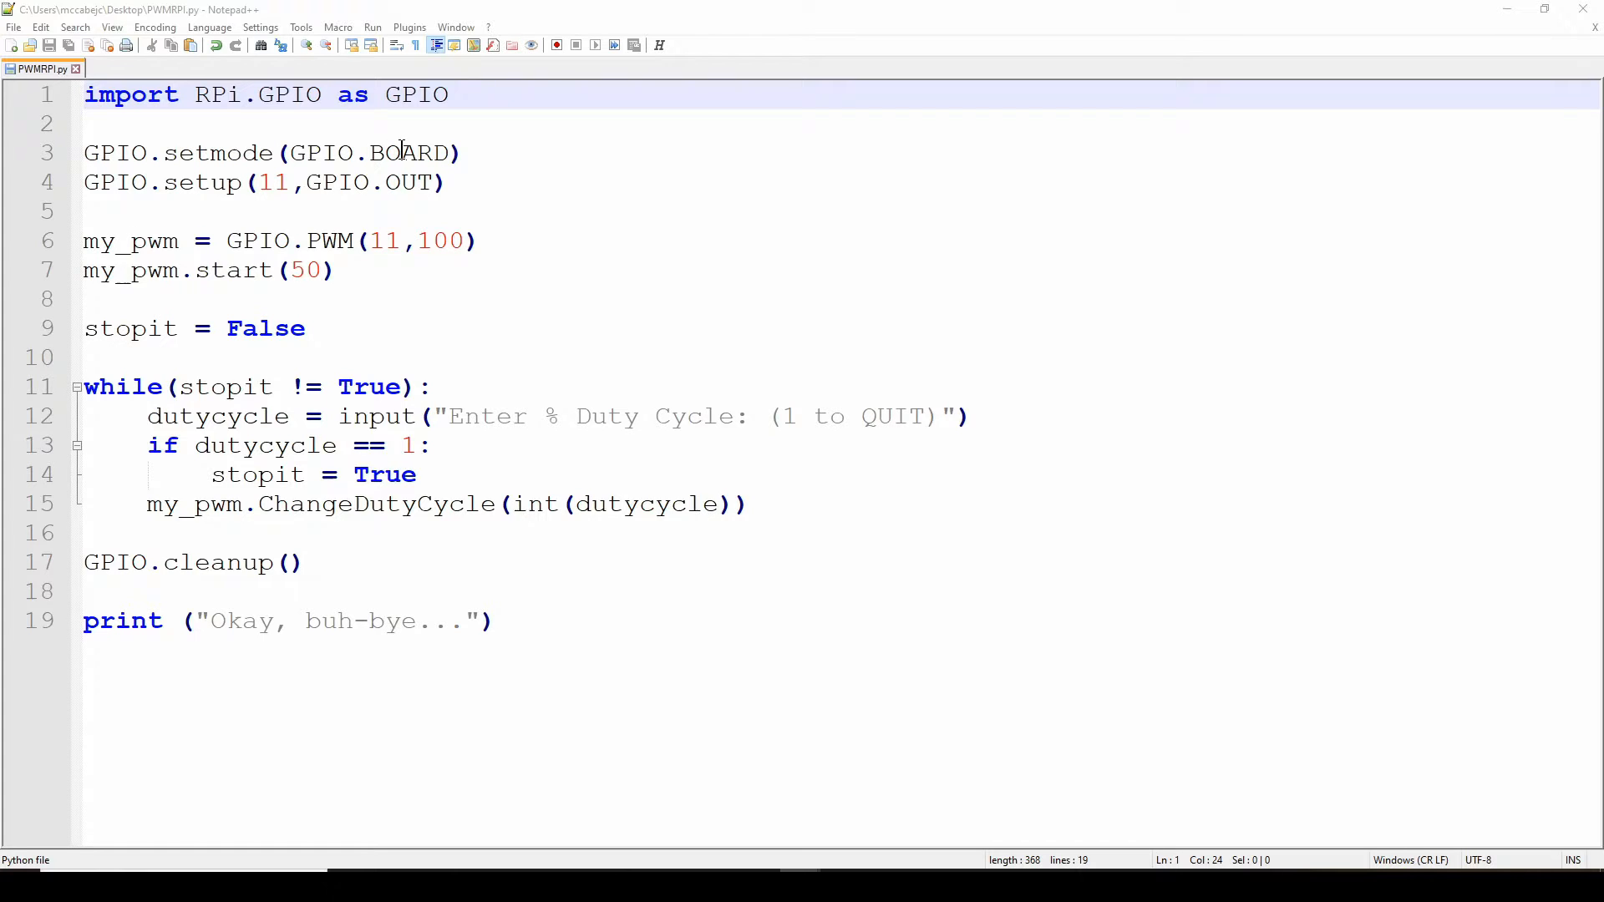
{"action": "mouse_move", "coordinate": [120, 195]}
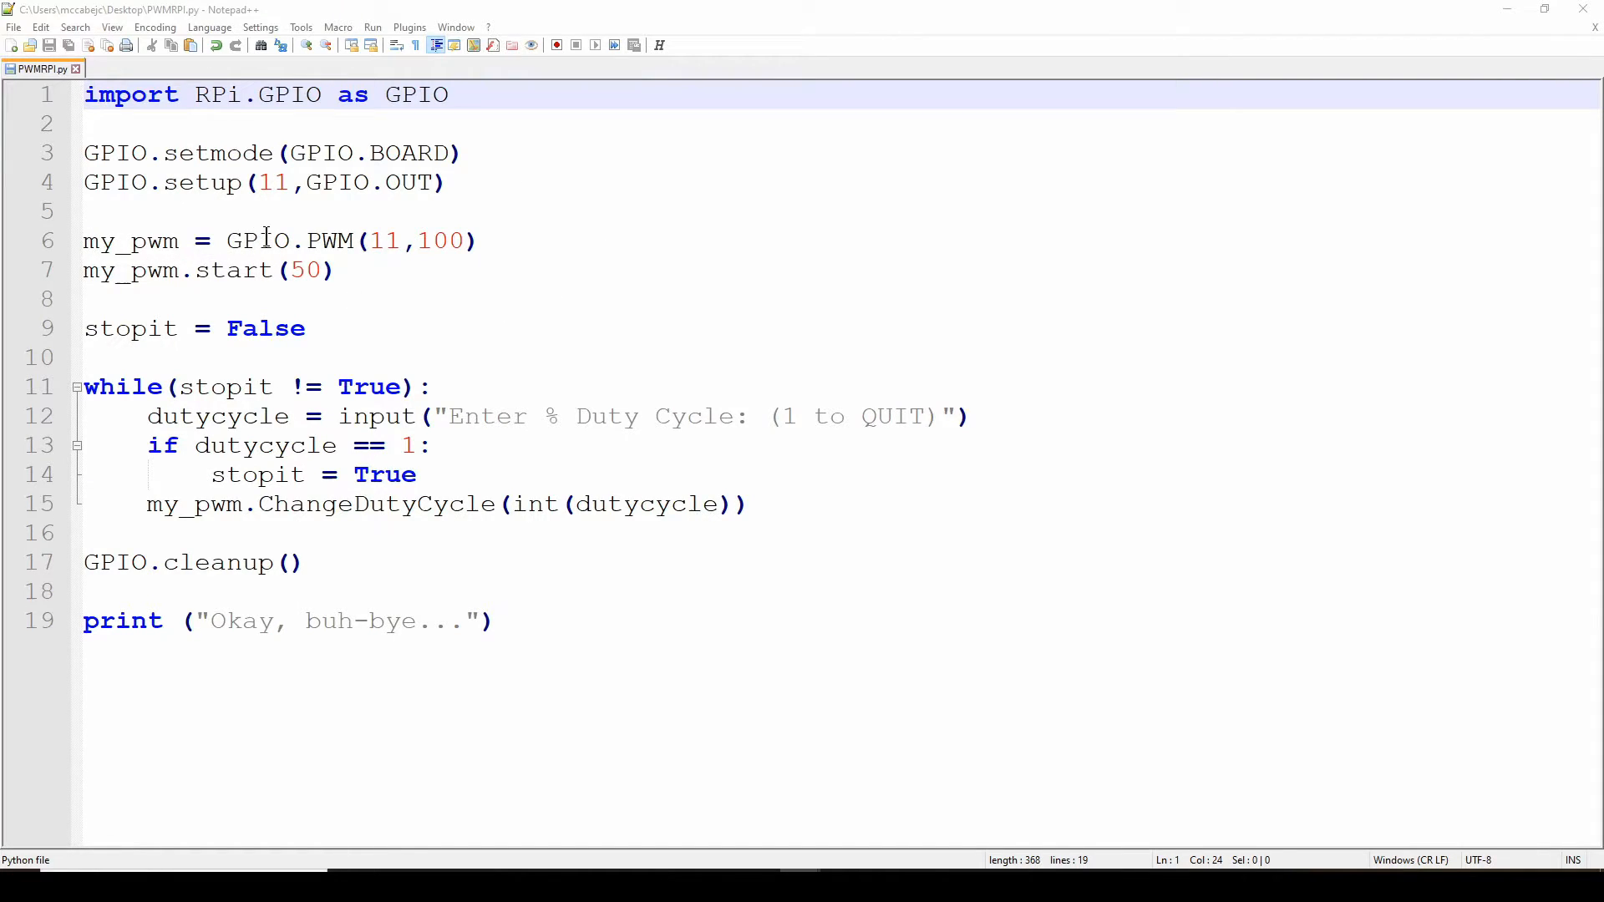
{"action": "mouse_move", "coordinate": [315, 241]}
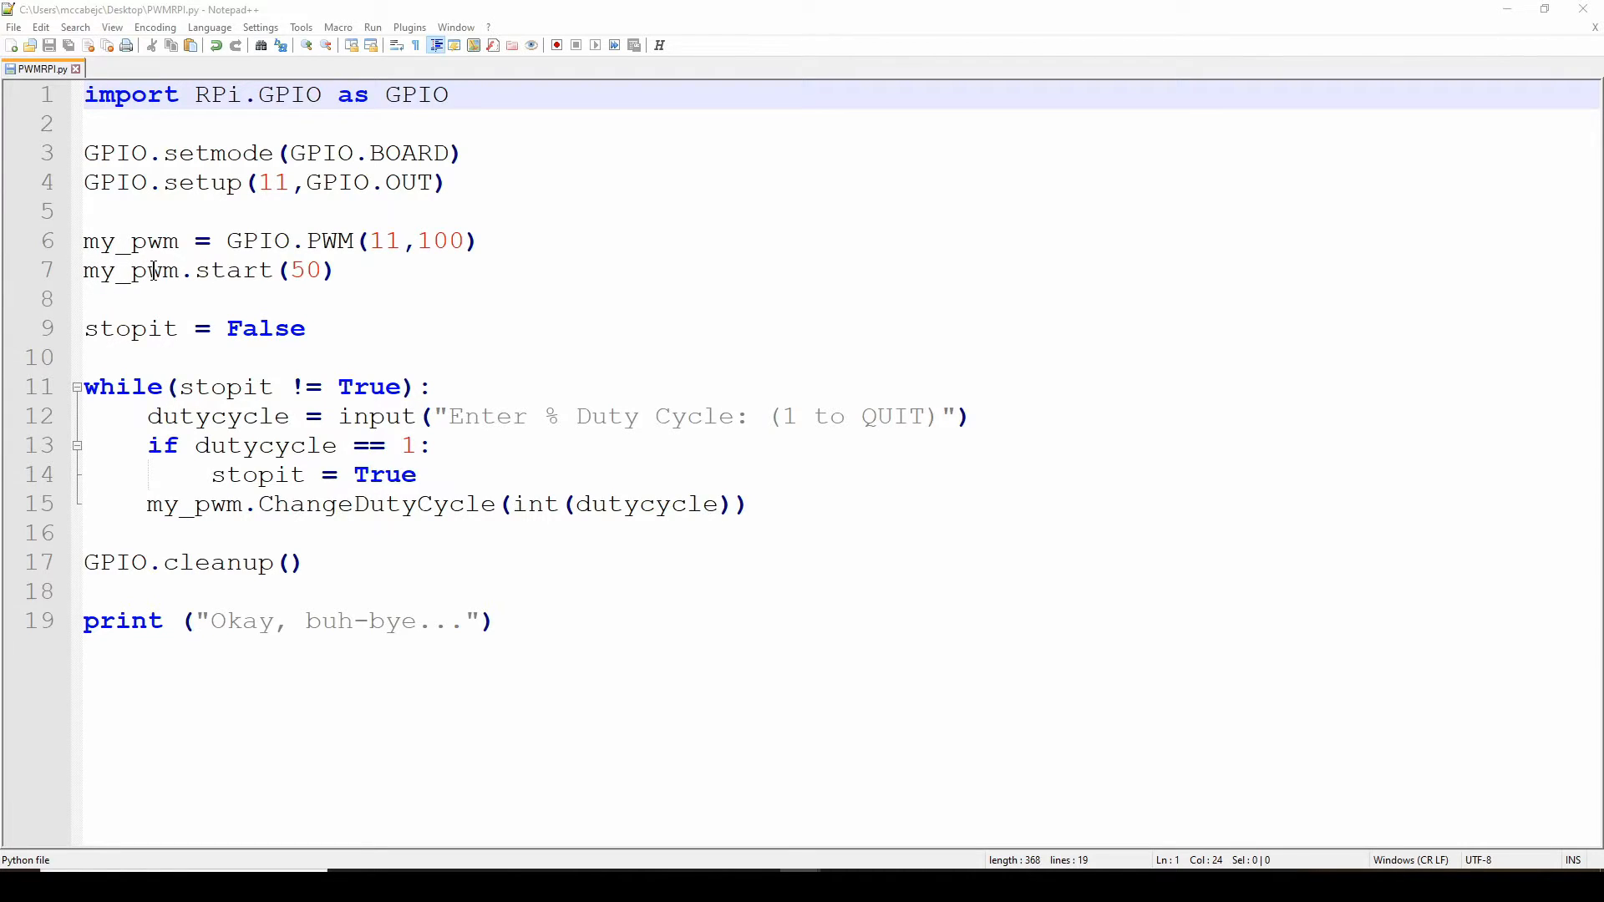
{"action": "mouse_move", "coordinate": [197, 270]}
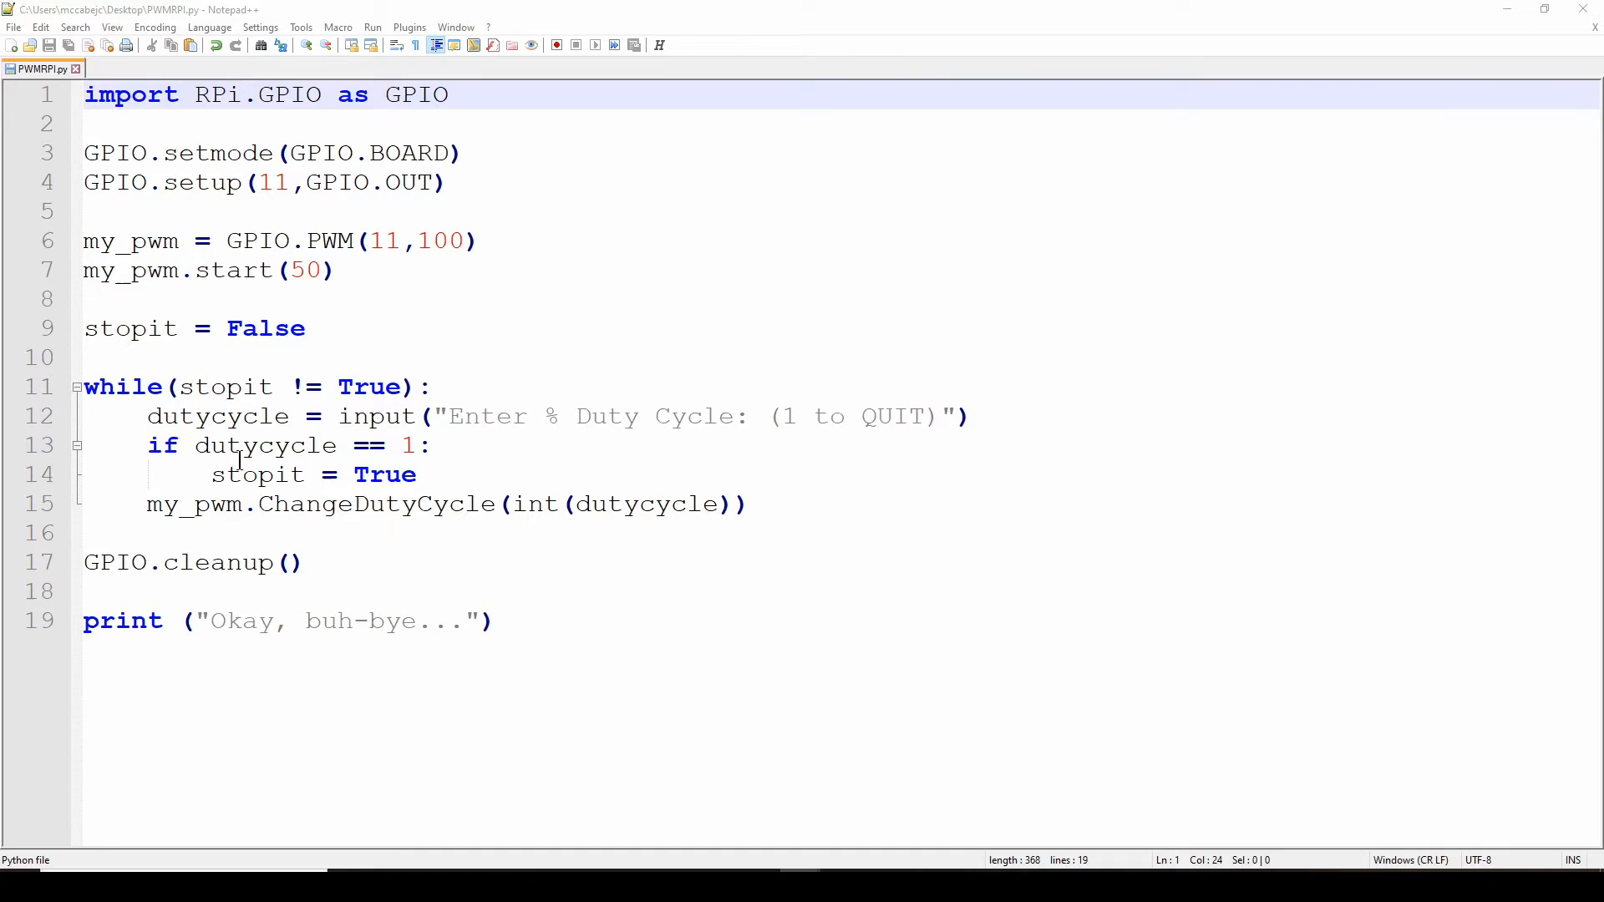
{"action": "mouse_move", "coordinate": [293, 376]}
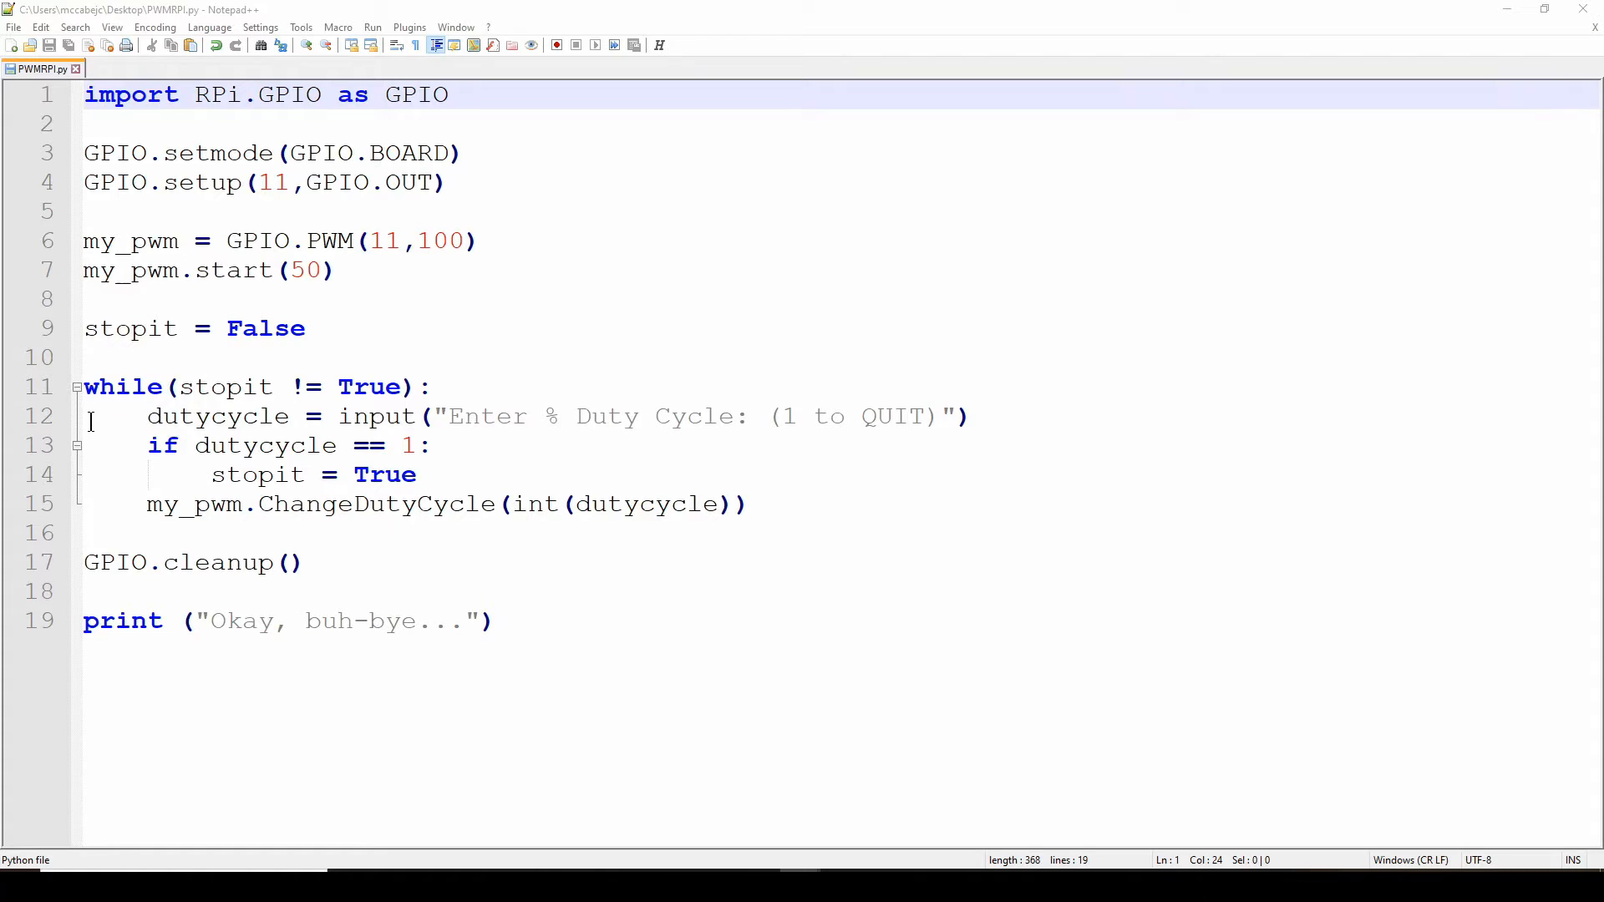
{"action": "mouse_move", "coordinate": [149, 416]}
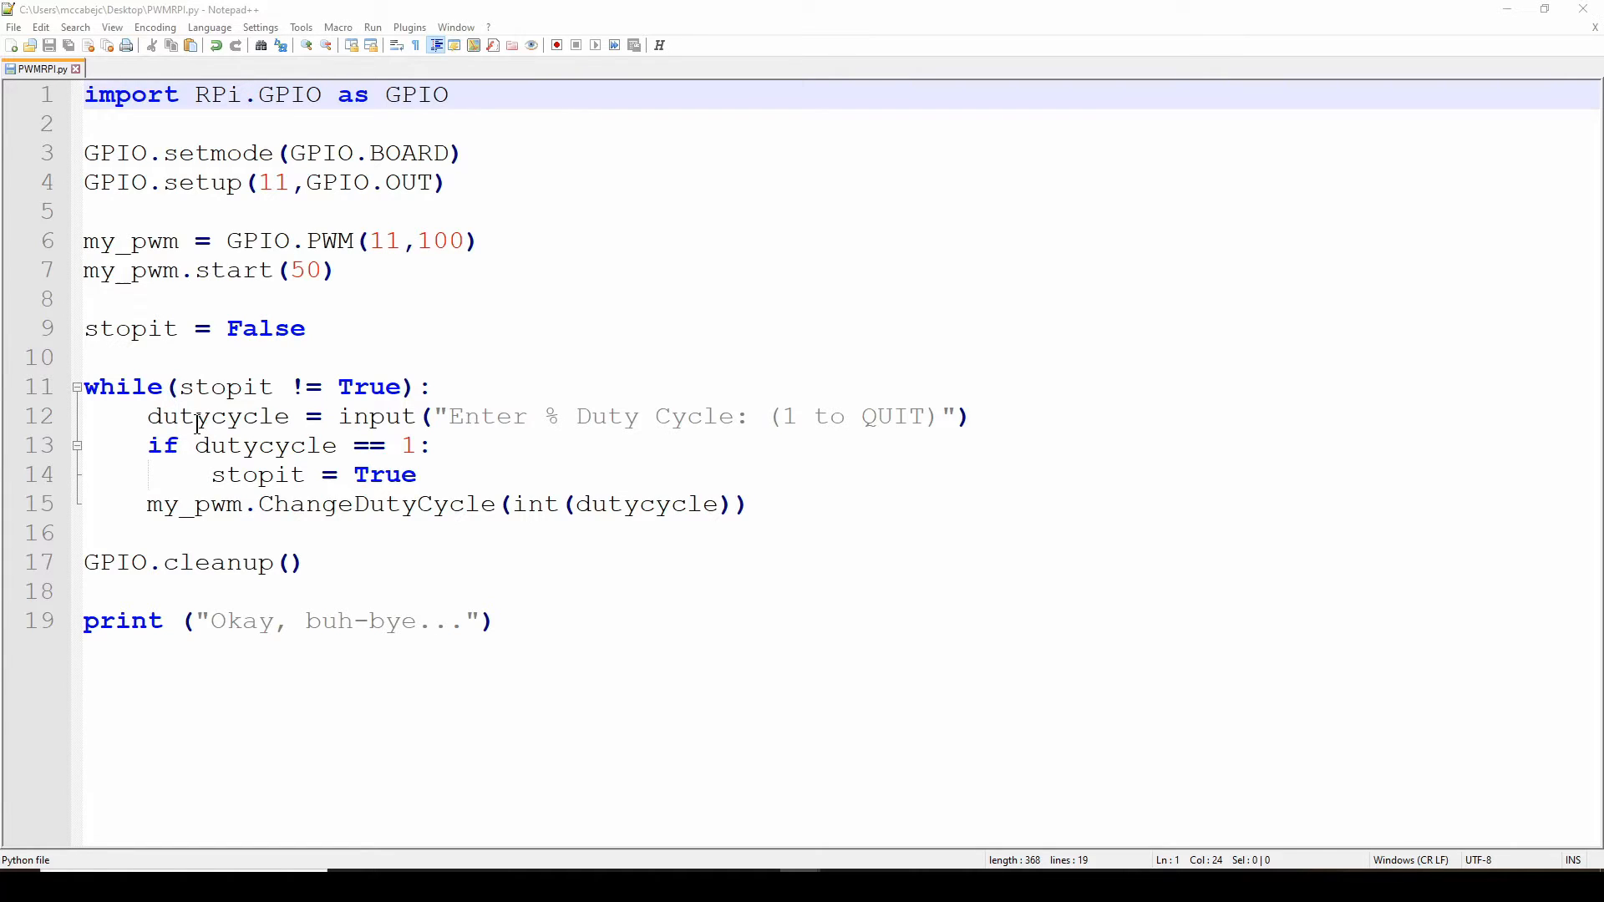
{"action": "mouse_move", "coordinate": [400, 425]}
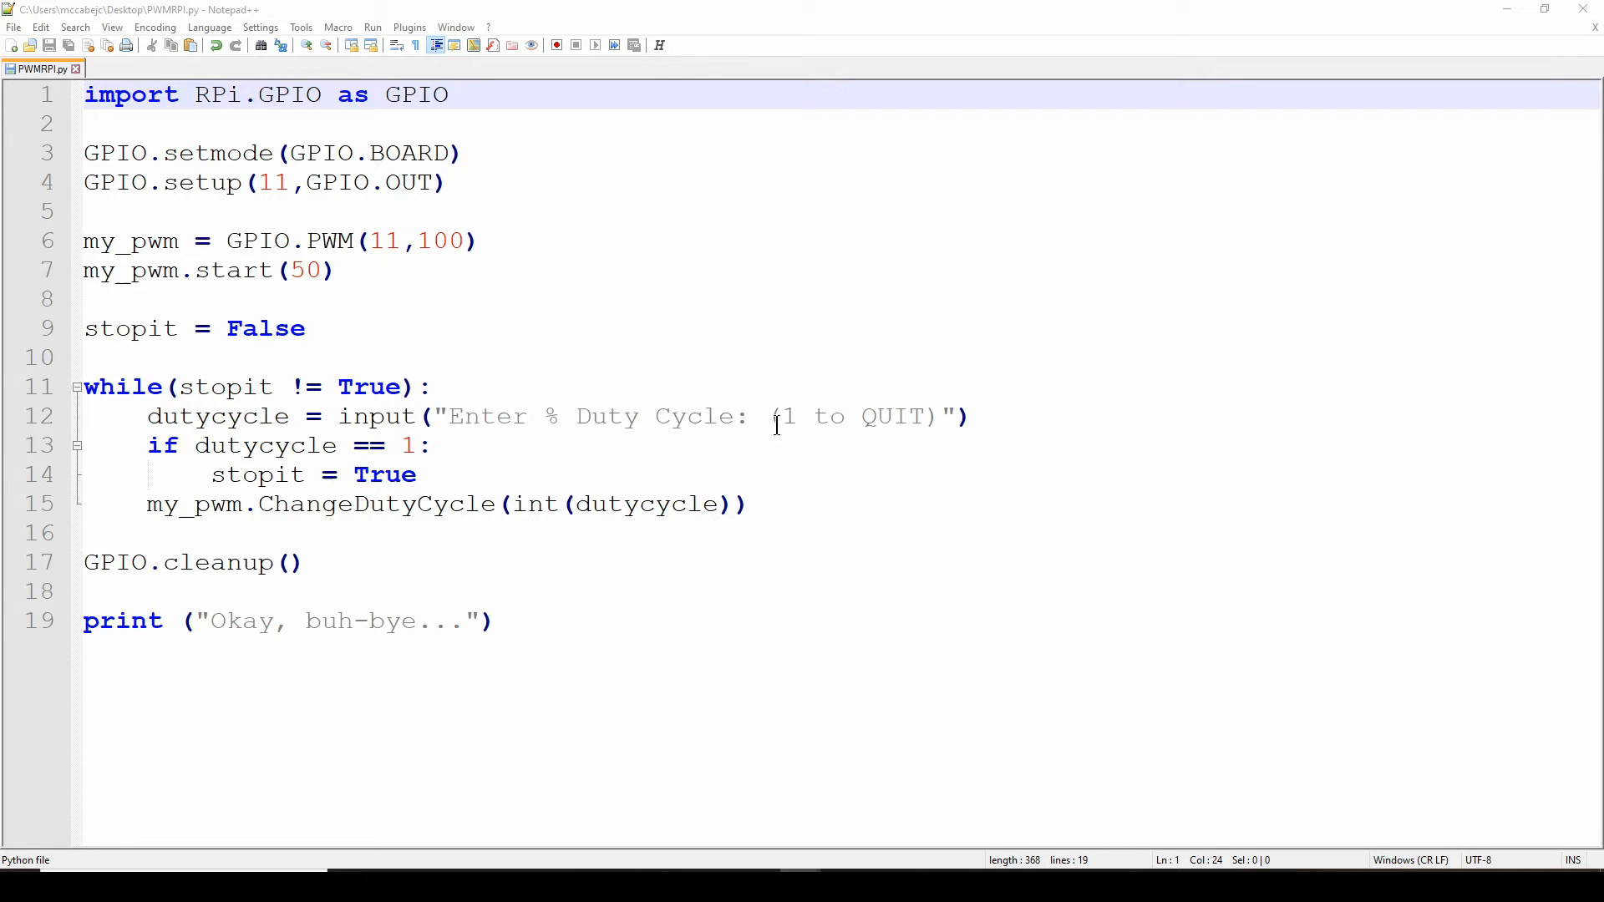
{"action": "mouse_move", "coordinate": [947, 416]}
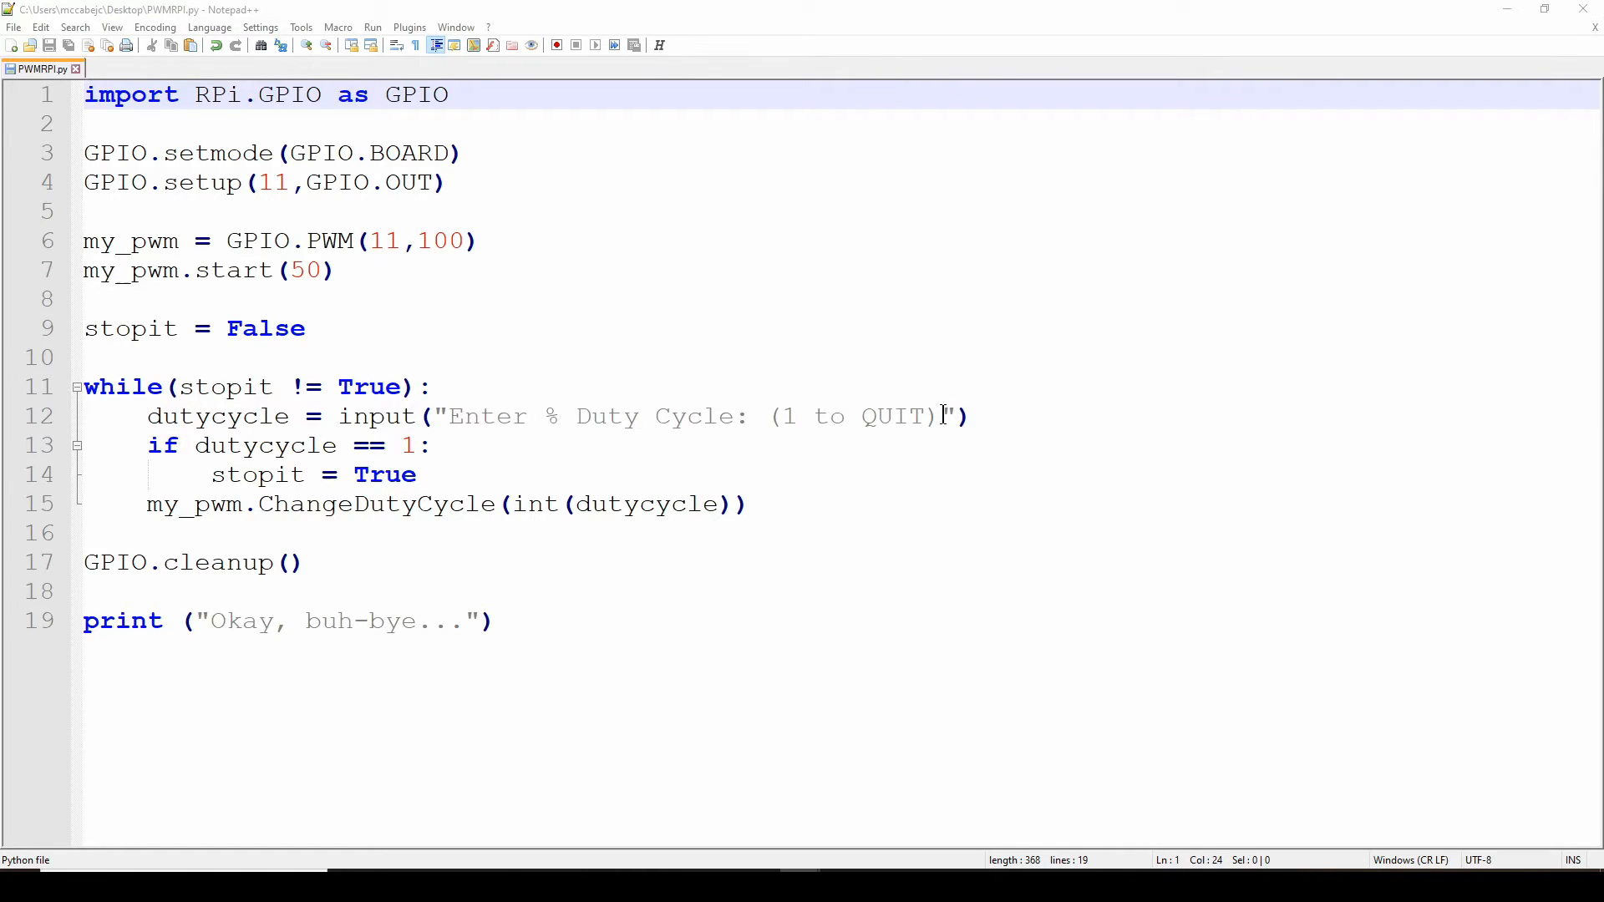
{"action": "mouse_move", "coordinate": [387, 416]}
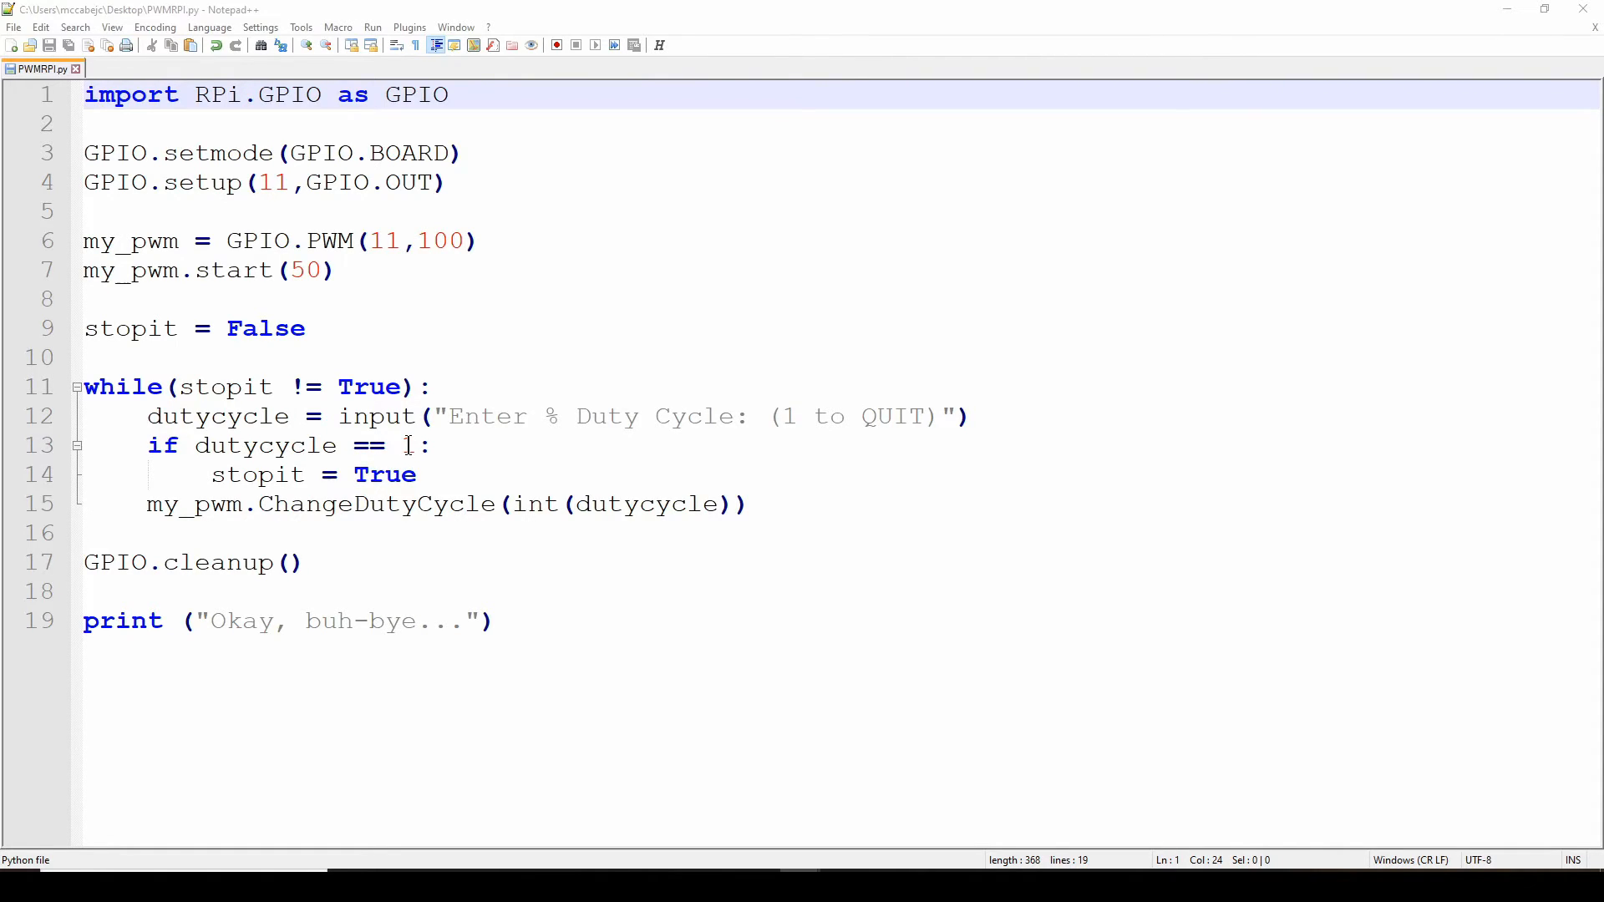
{"action": "type", "text": "1"}
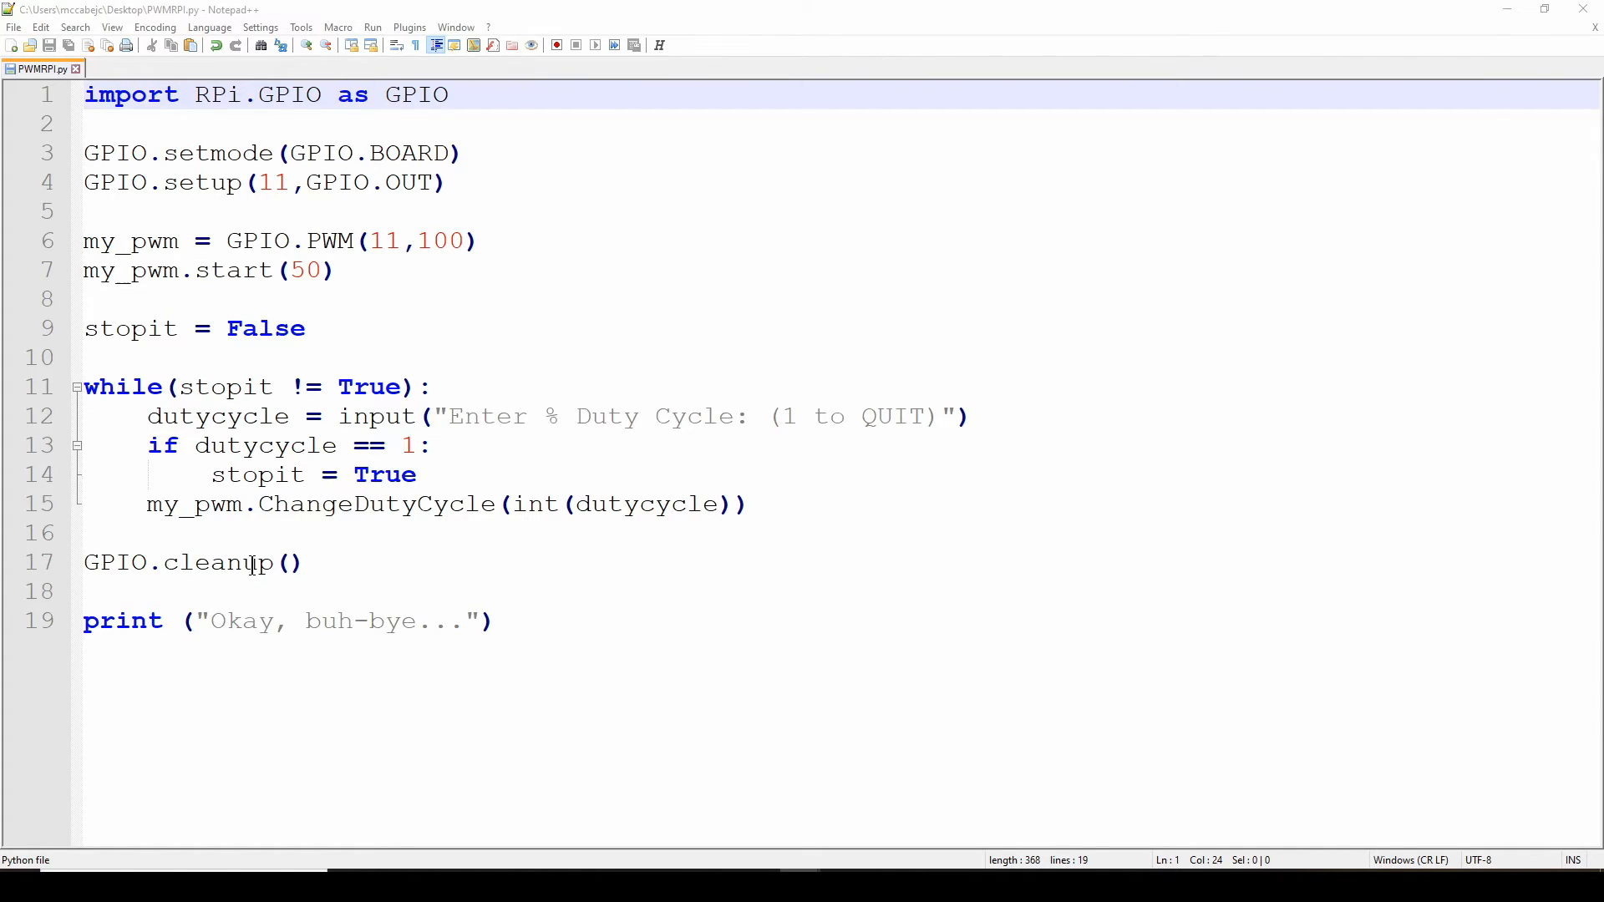
{"action": "left_click", "coordinate": [210, 621]}
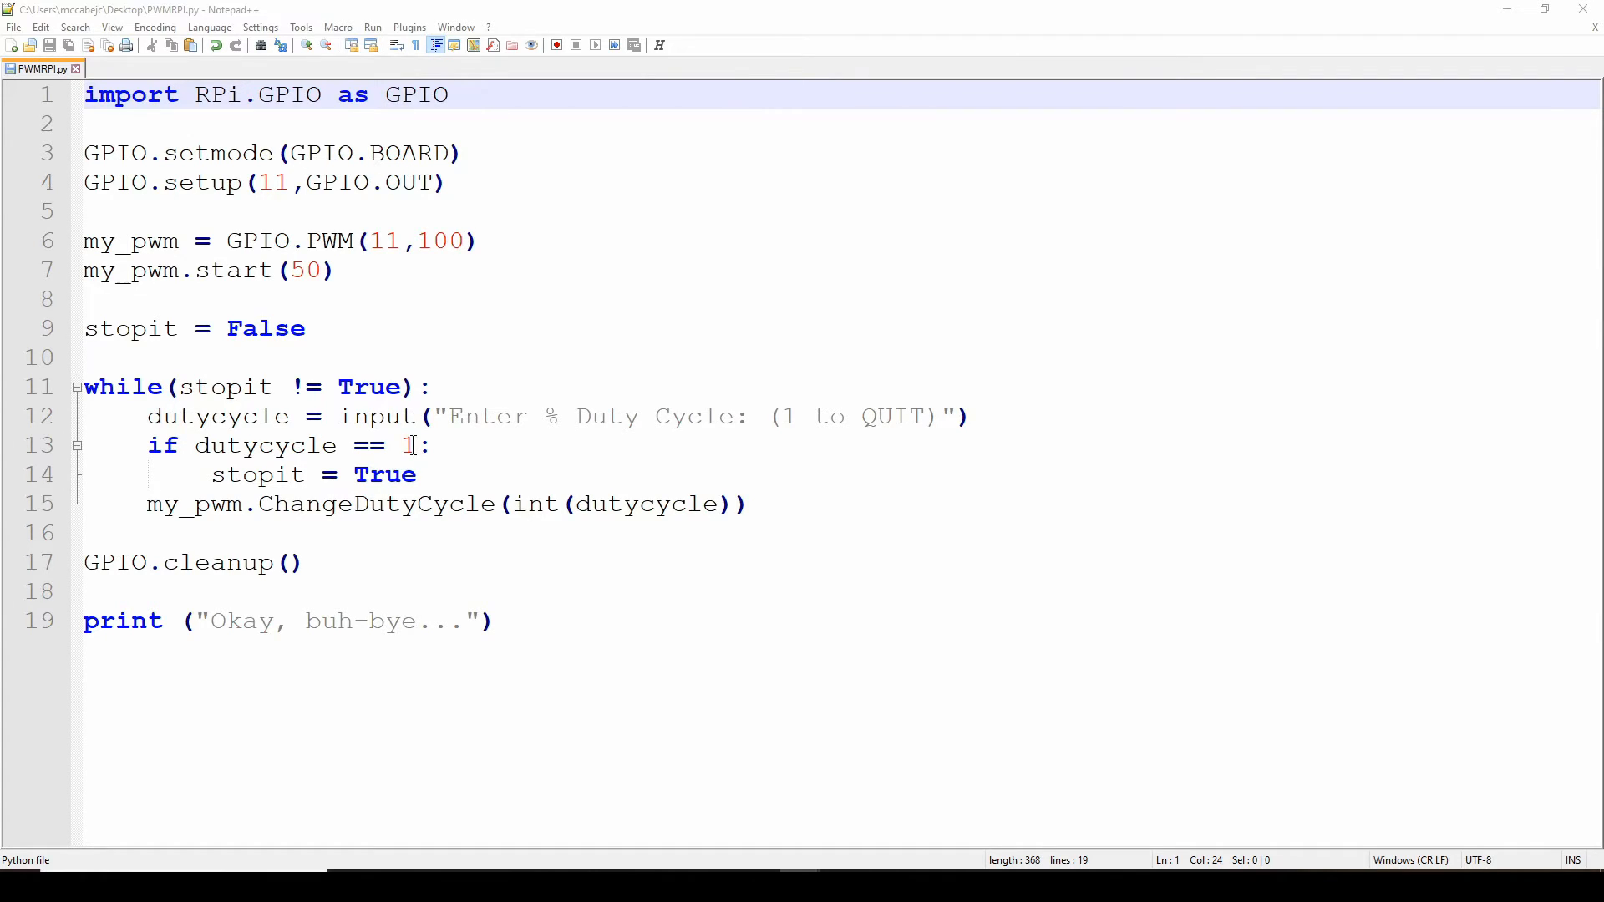
{"action": "mouse_move", "coordinate": [414, 445]}
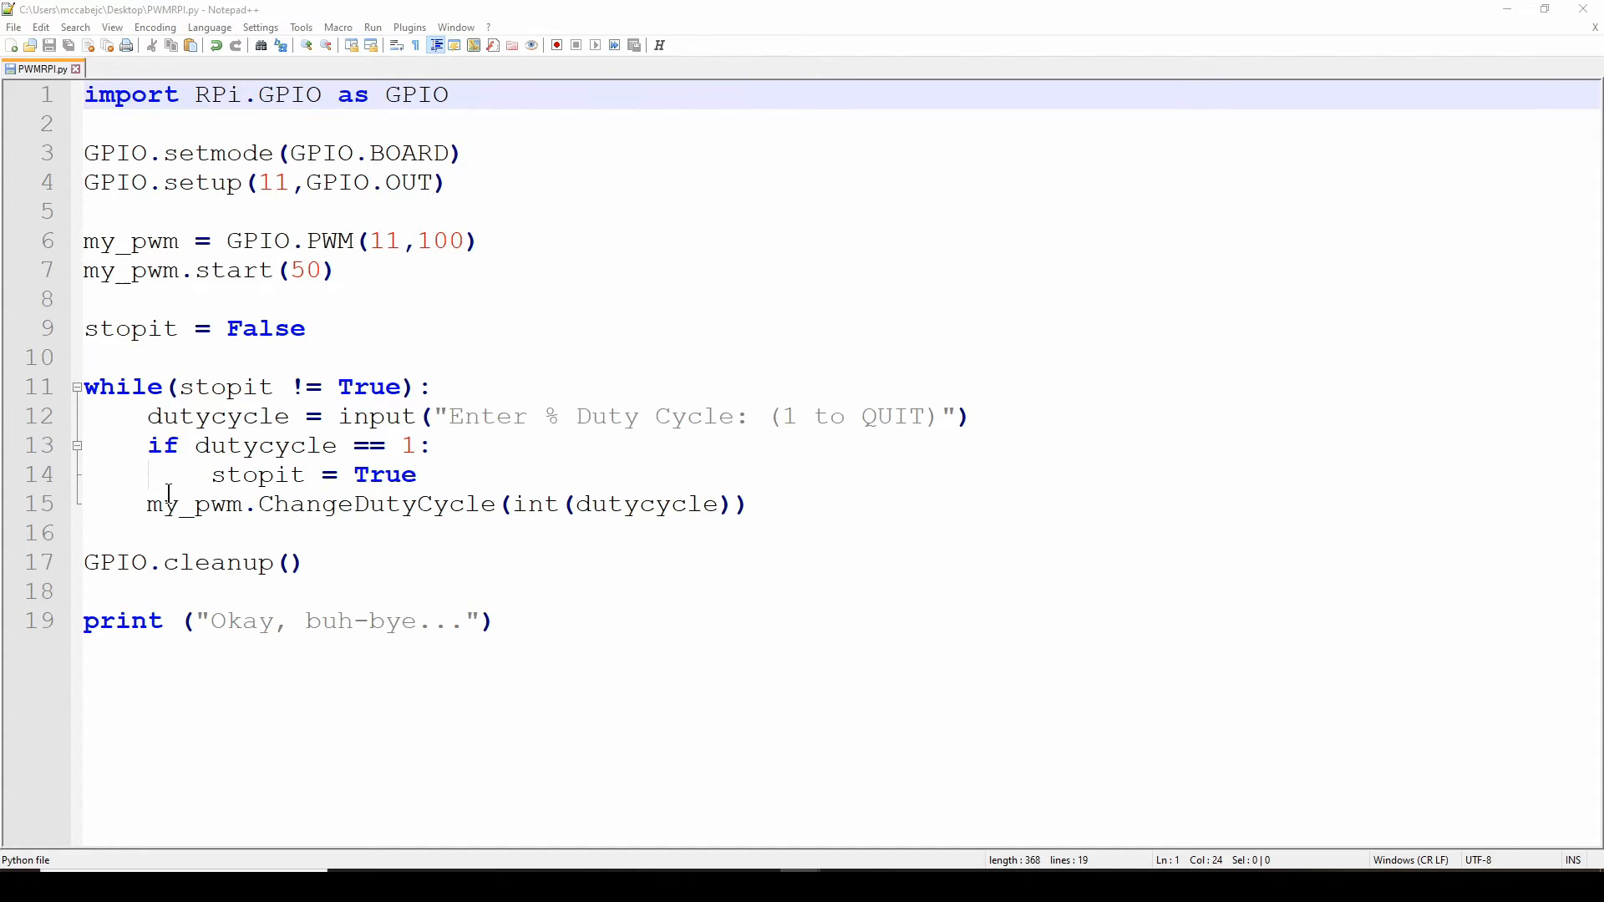
{"action": "mouse_move", "coordinate": [190, 502]}
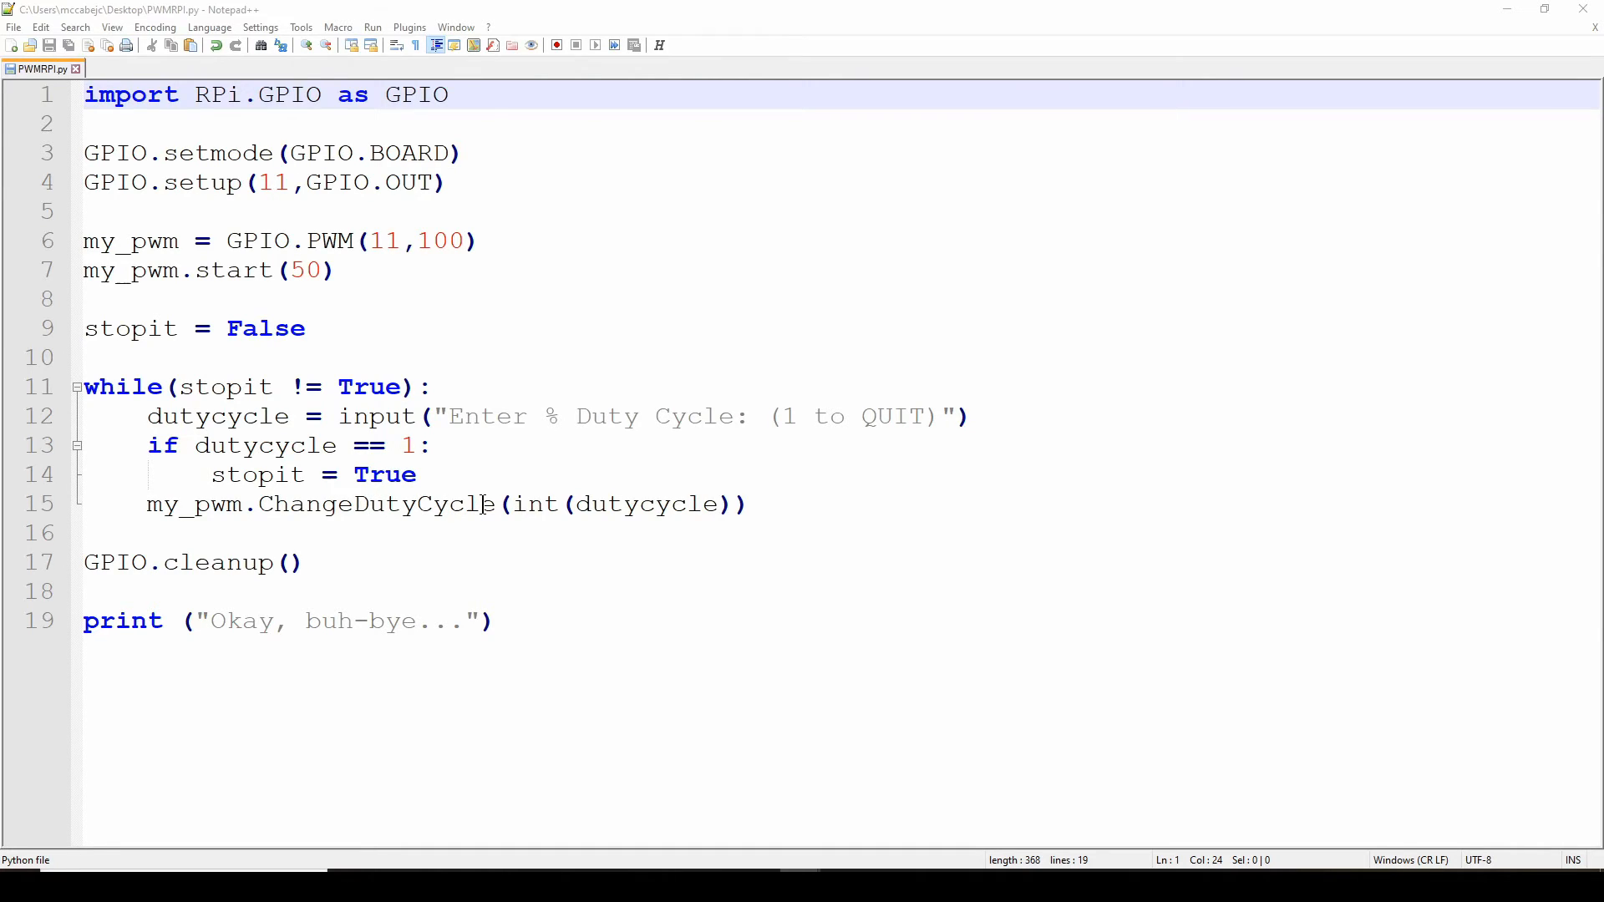
{"action": "mouse_move", "coordinate": [588, 503]}
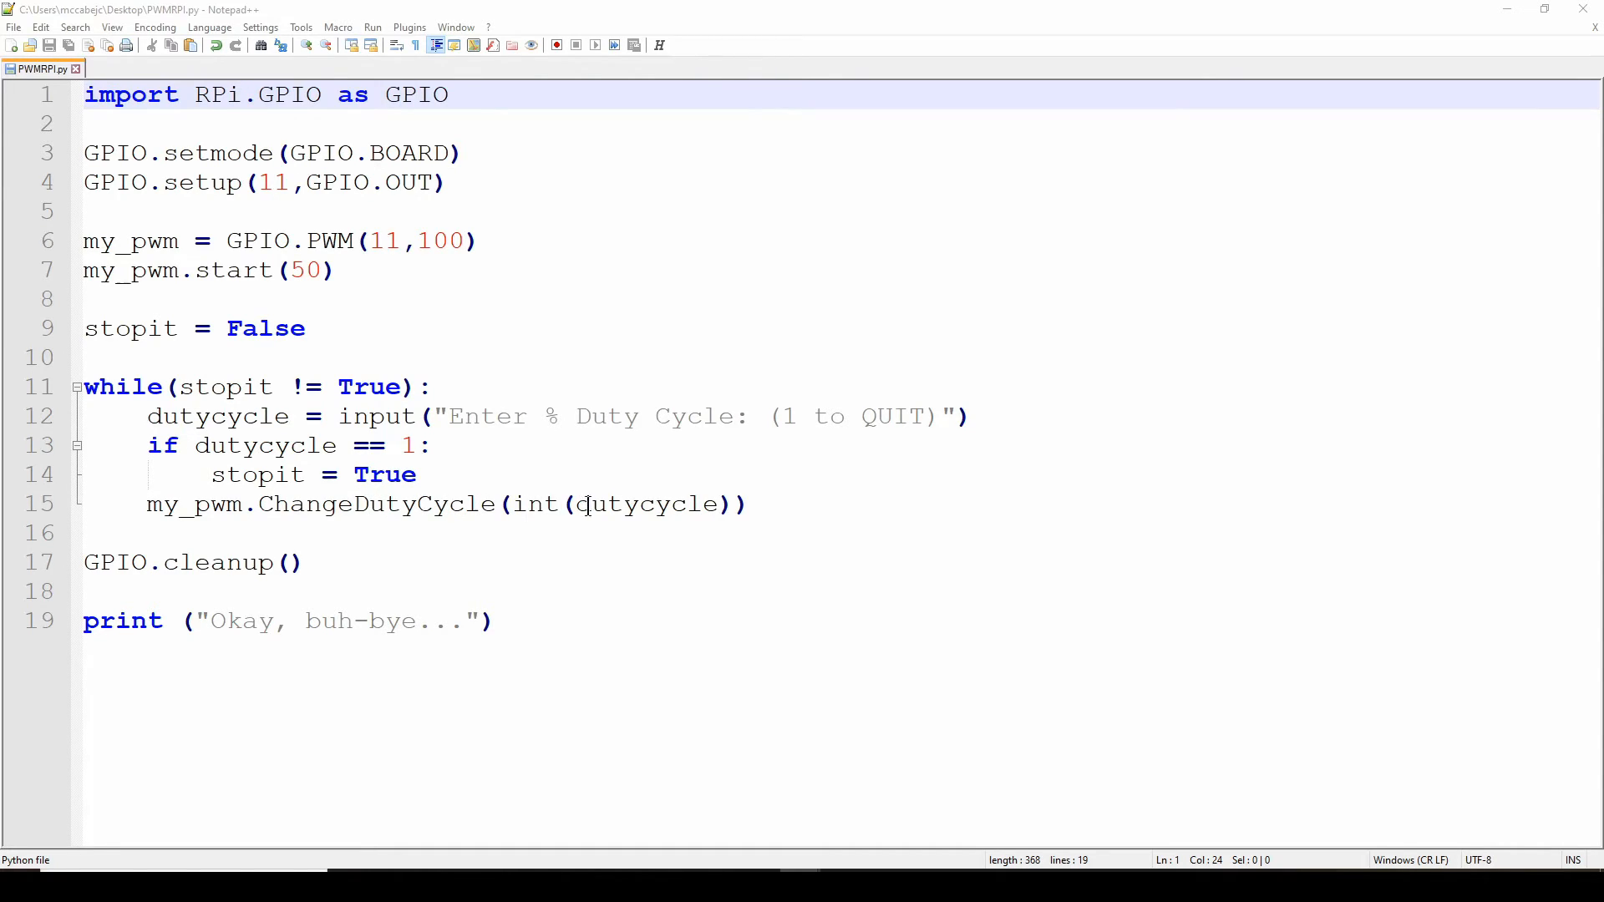
{"action": "mouse_move", "coordinate": [602, 537]}
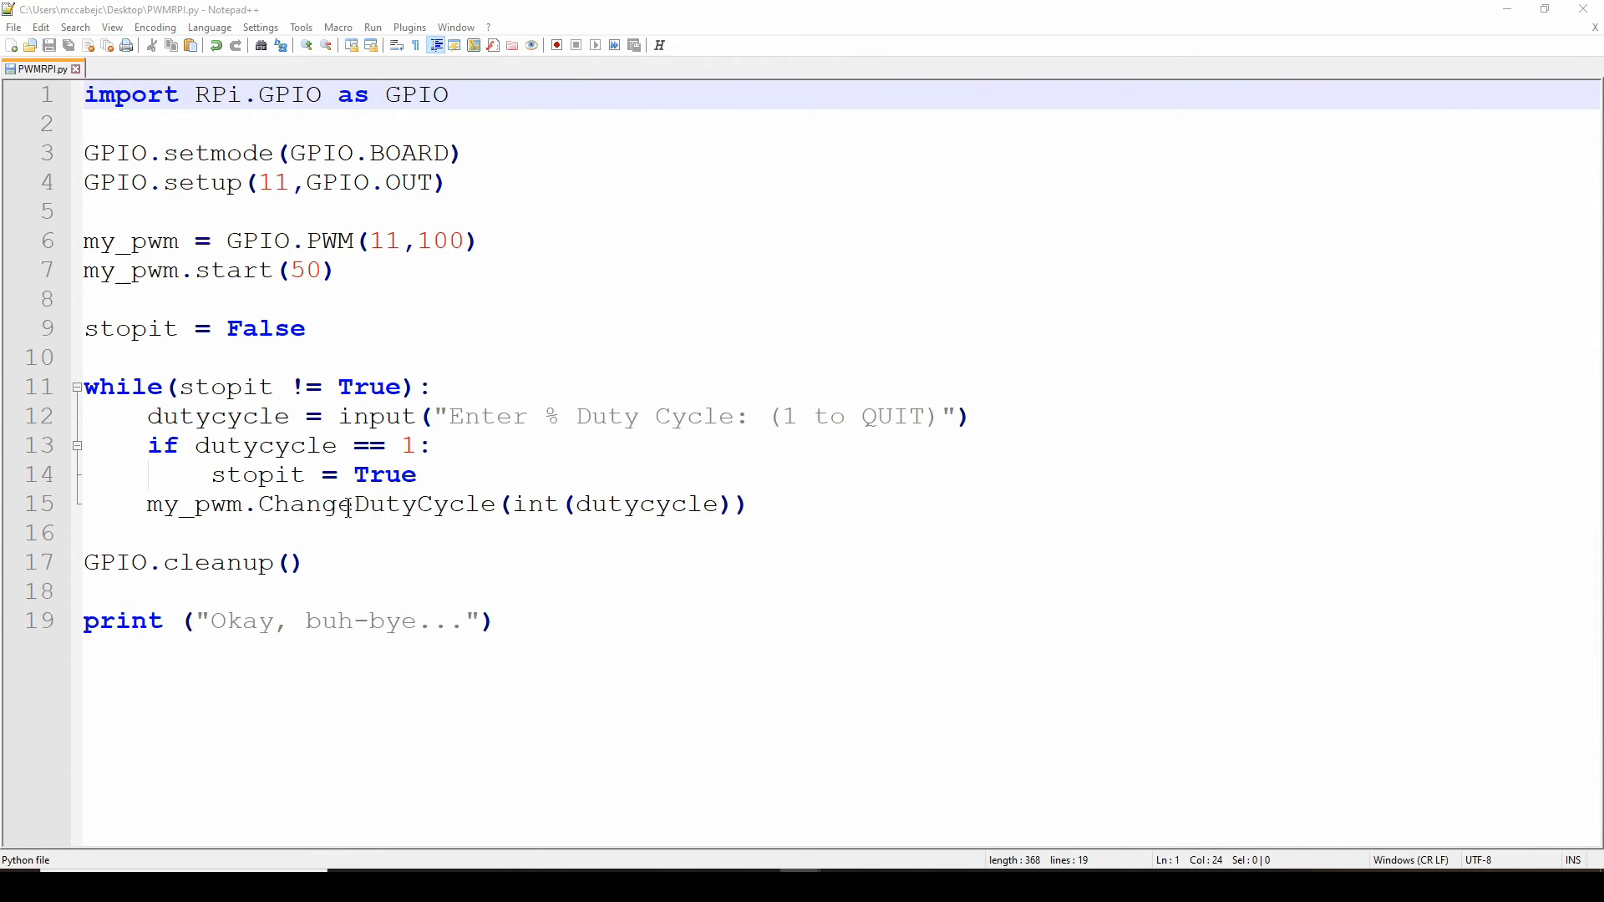
{"action": "mouse_move", "coordinate": [399, 387]}
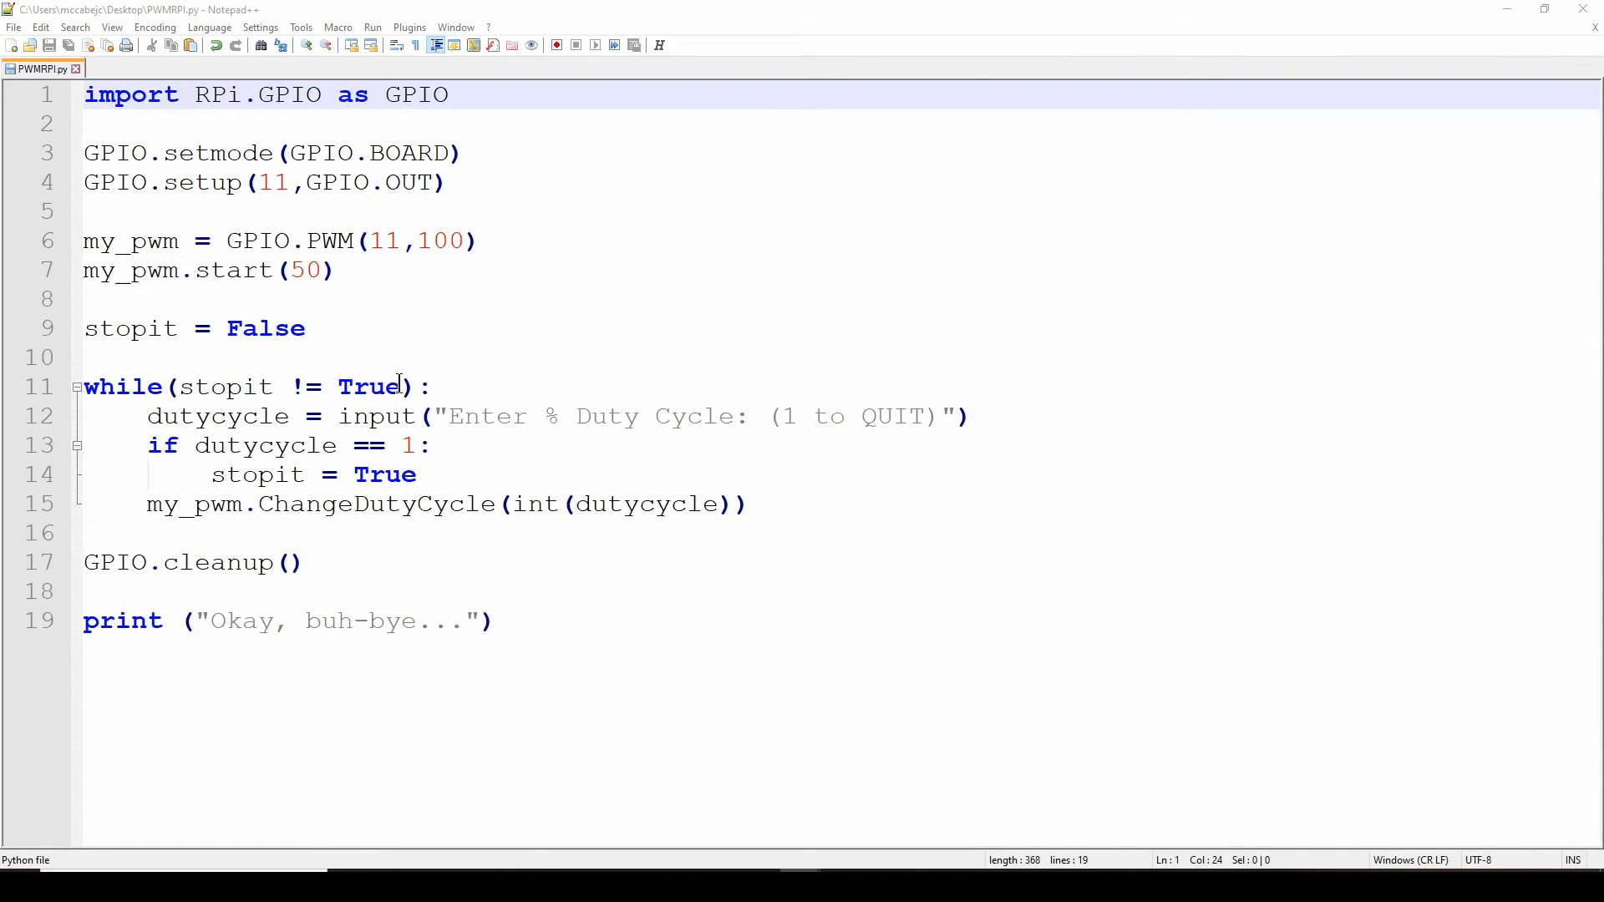
{"action": "mouse_move", "coordinate": [377, 503]}
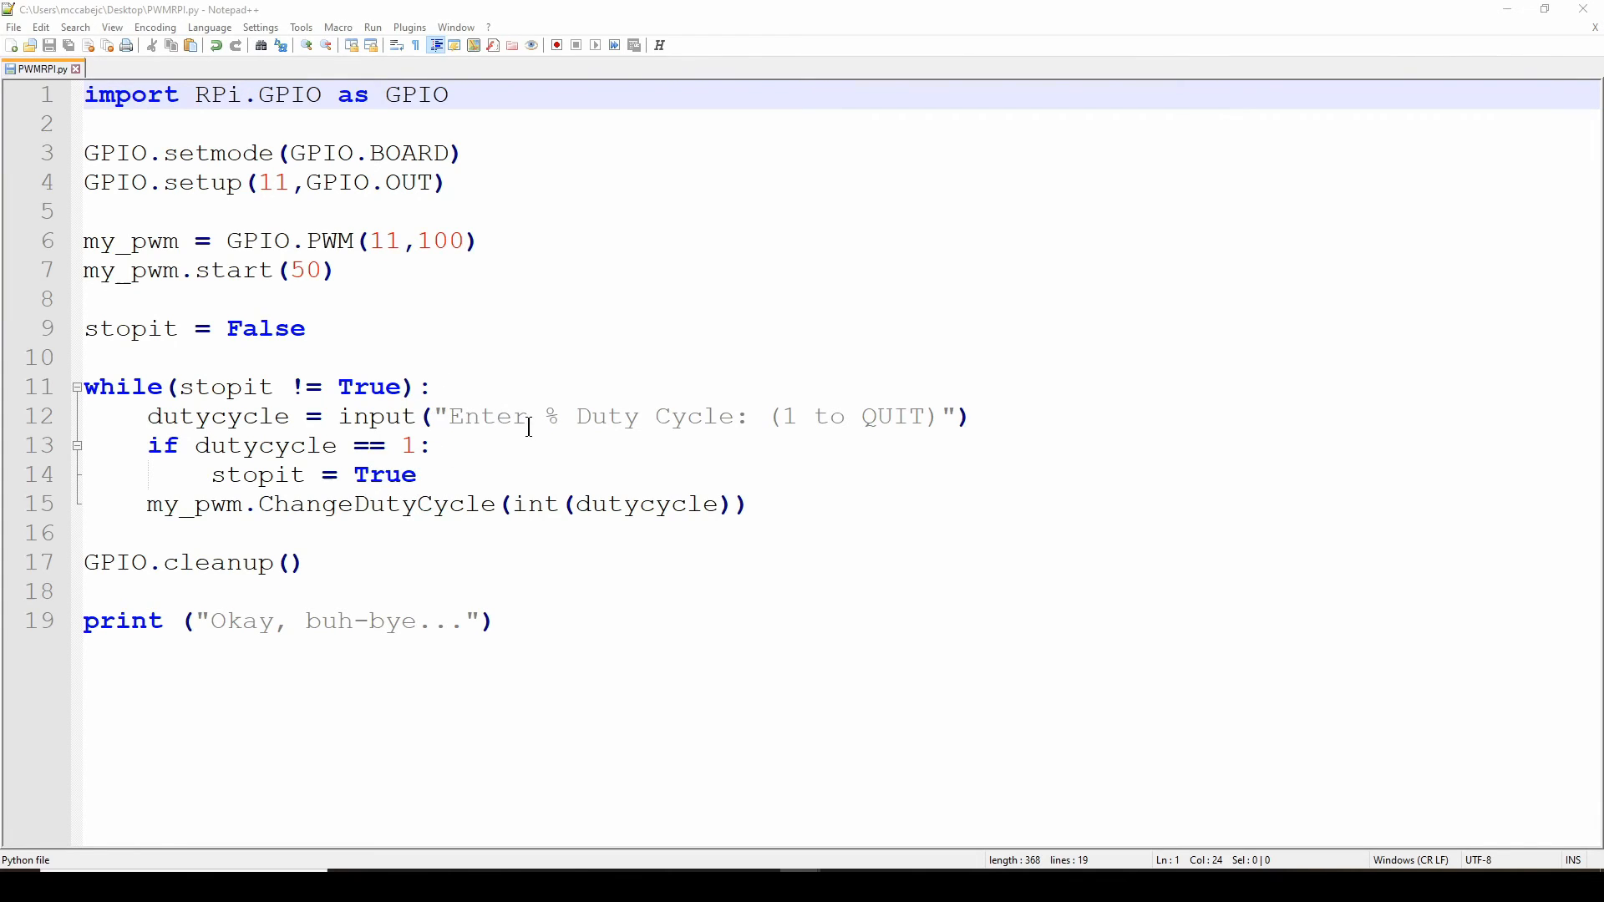
{"action": "mouse_move", "coordinate": [288, 580]}
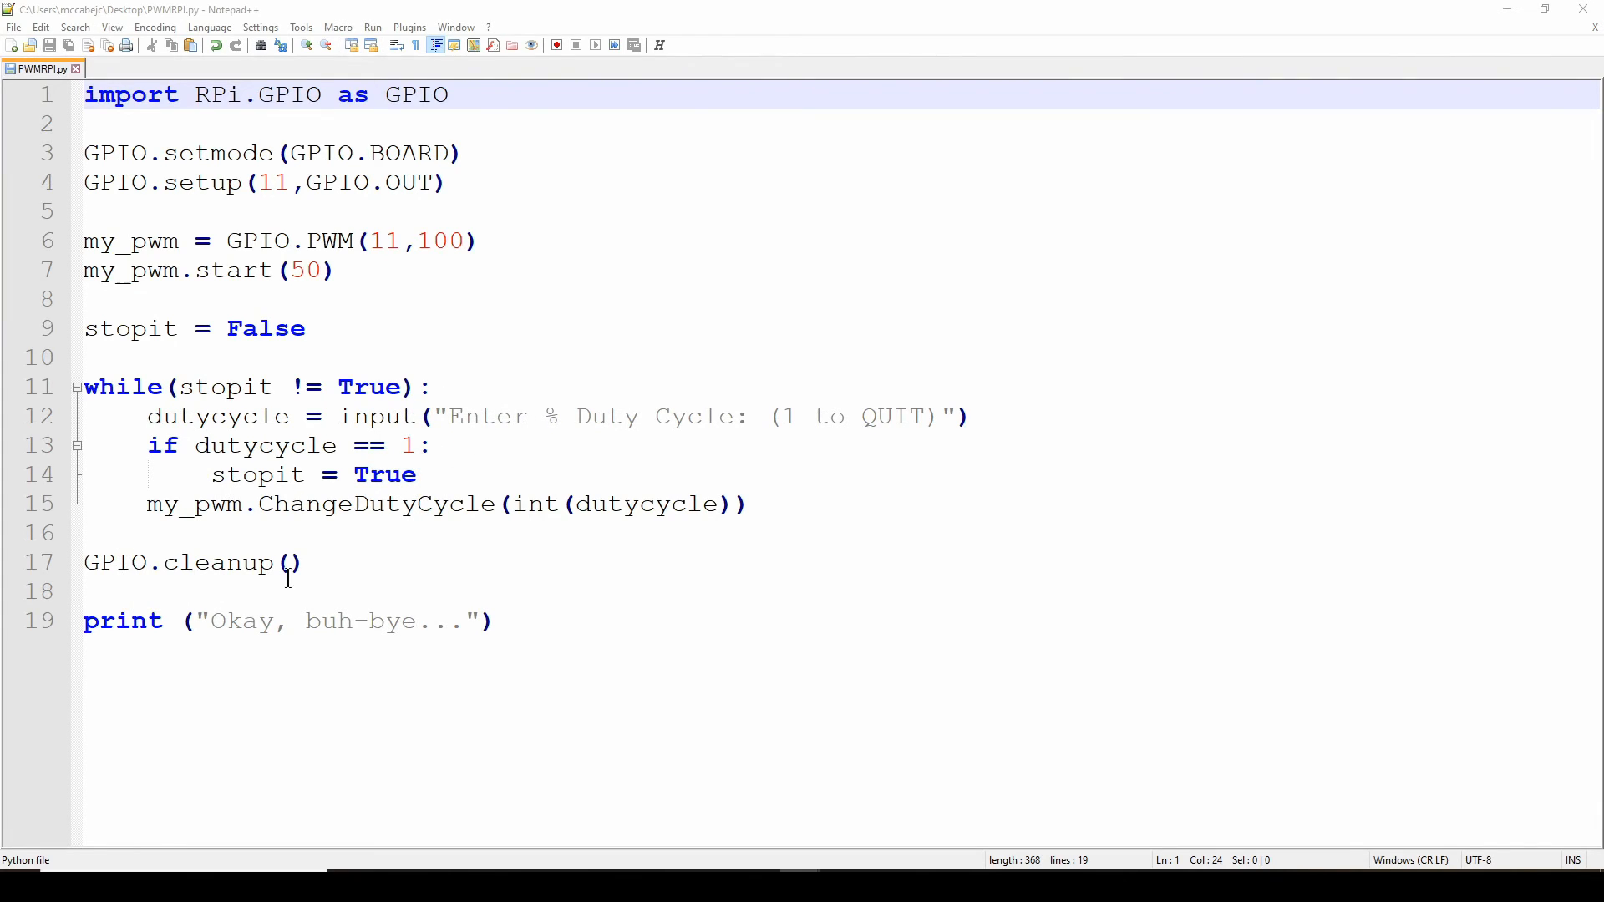
{"action": "mouse_move", "coordinate": [314, 356]}
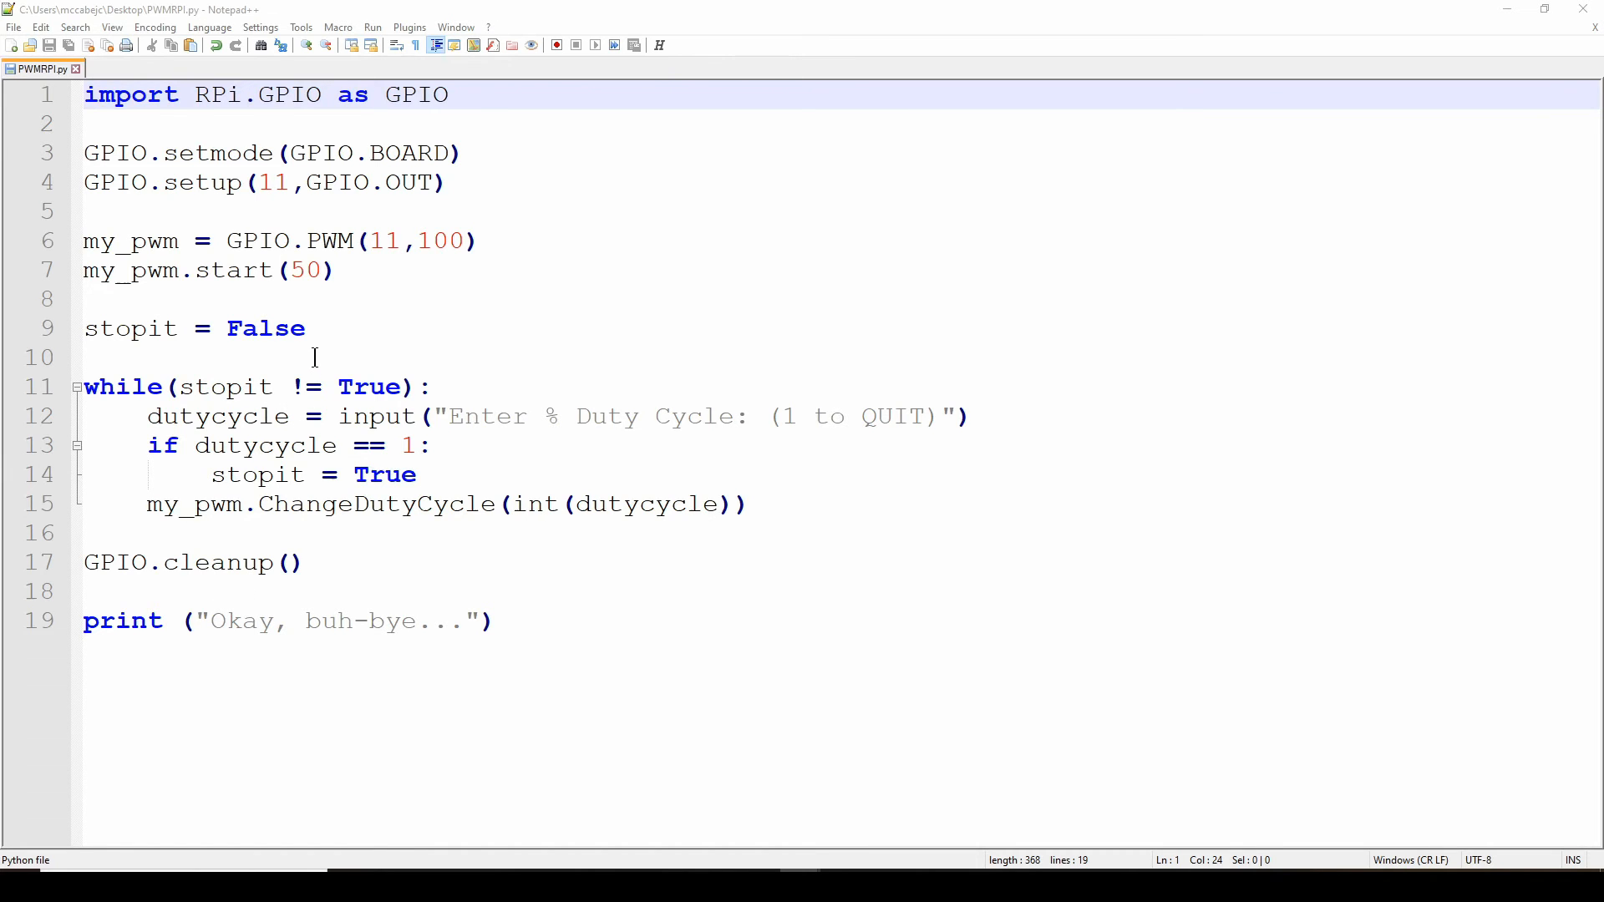